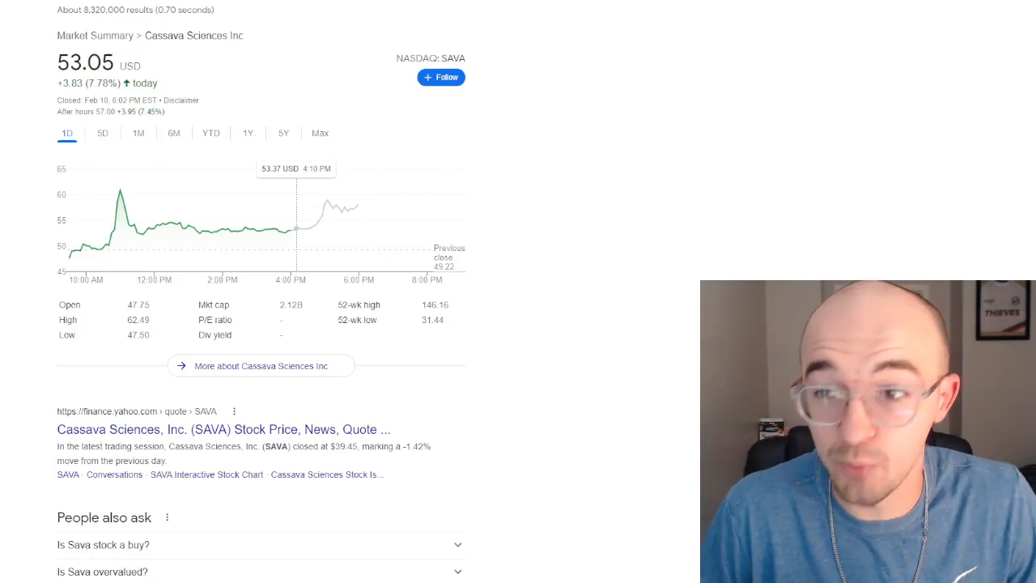
Switch the Cassava Sciences (SAVA) chart to the year-to-date range
{"action": "left_click", "coordinate": [211, 133]}
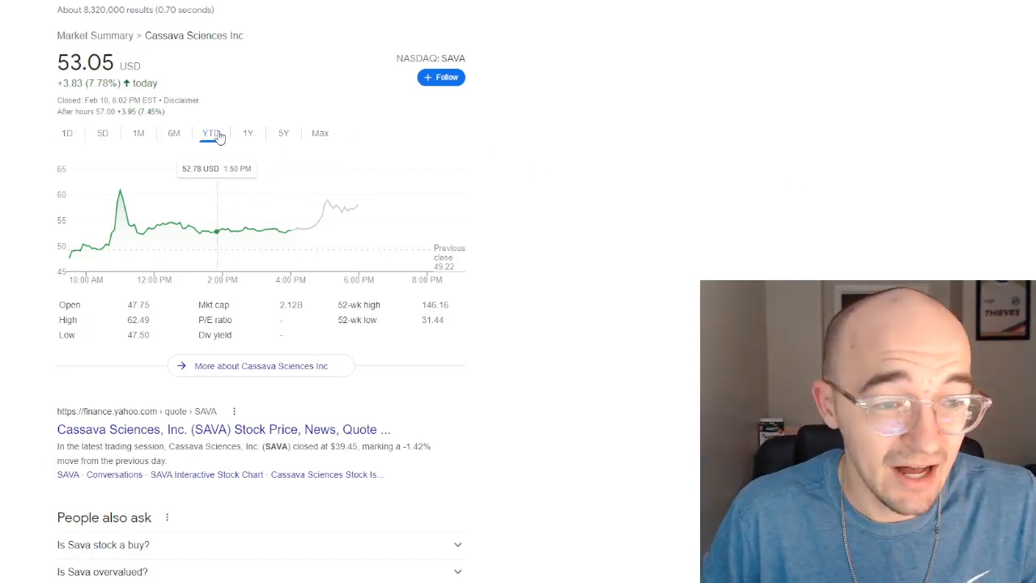
{"action": "left_click", "coordinate": [211, 133]}
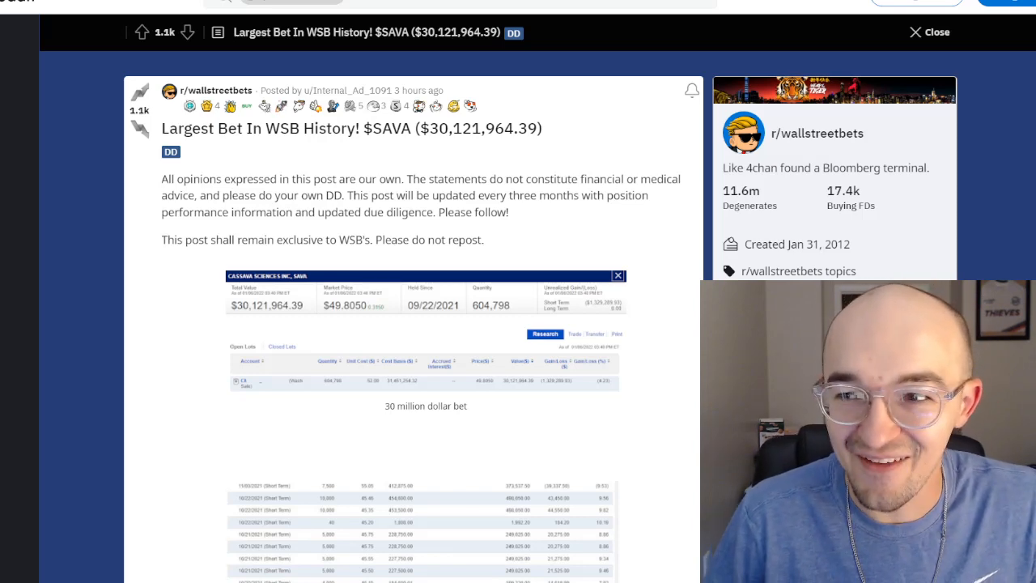
{"action": "mouse_move", "coordinate": [518, 246]}
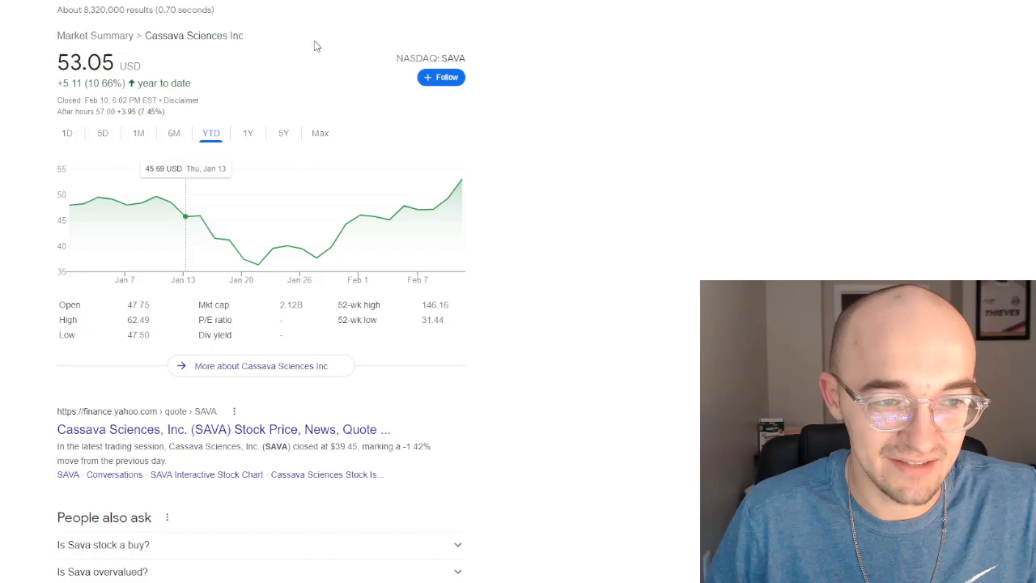
Open the r/wallstreetbets 'Largest Bet In WSB History! $SAVA' post and scroll into its photo and bar chart
{"action": "double_click", "coordinate": [434, 58]}
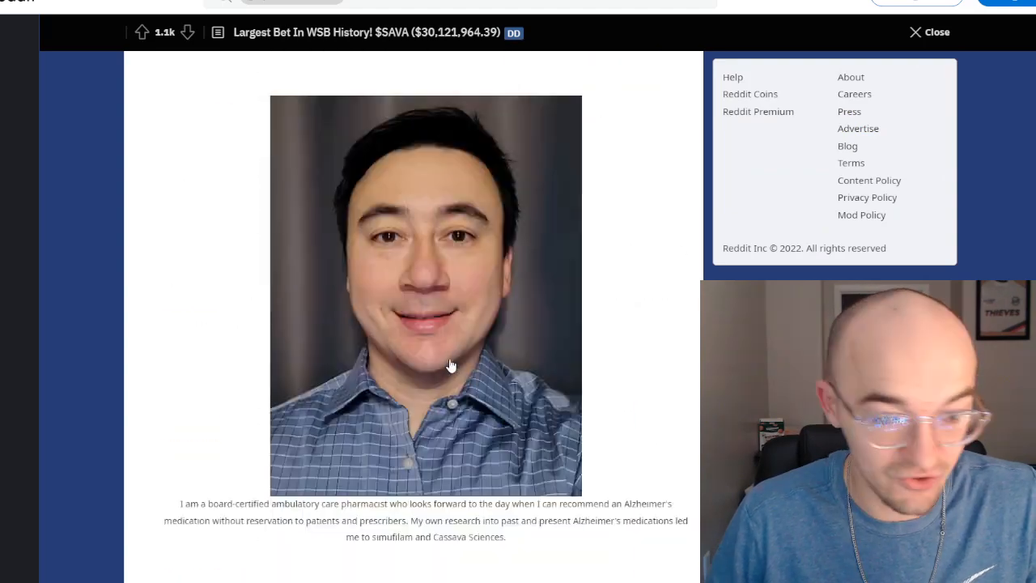
{"action": "scroll", "scroll_direction": "down", "scroll_amount": 3}
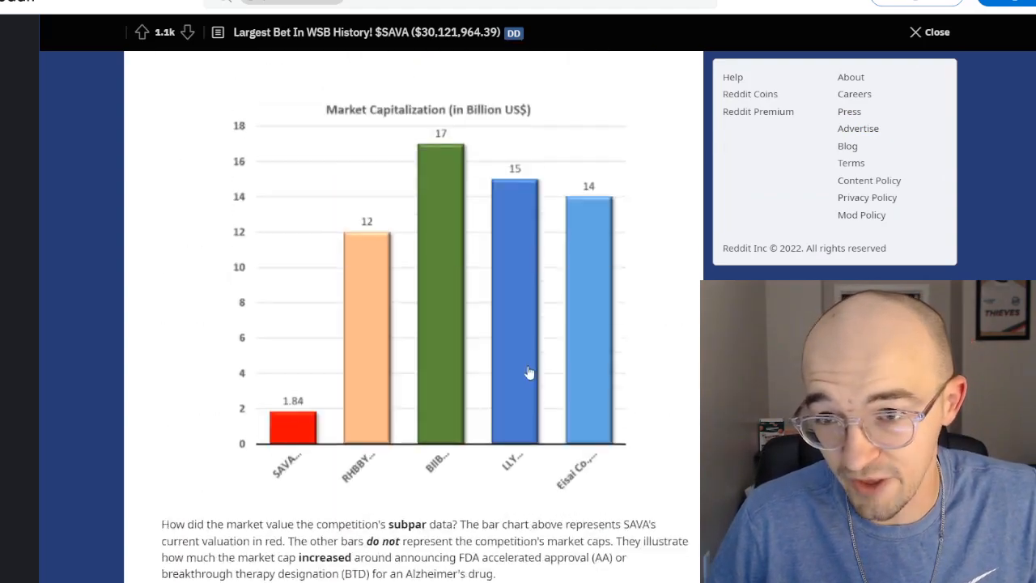
{"action": "scroll", "scroll_direction": "down", "scroll_amount": 3}
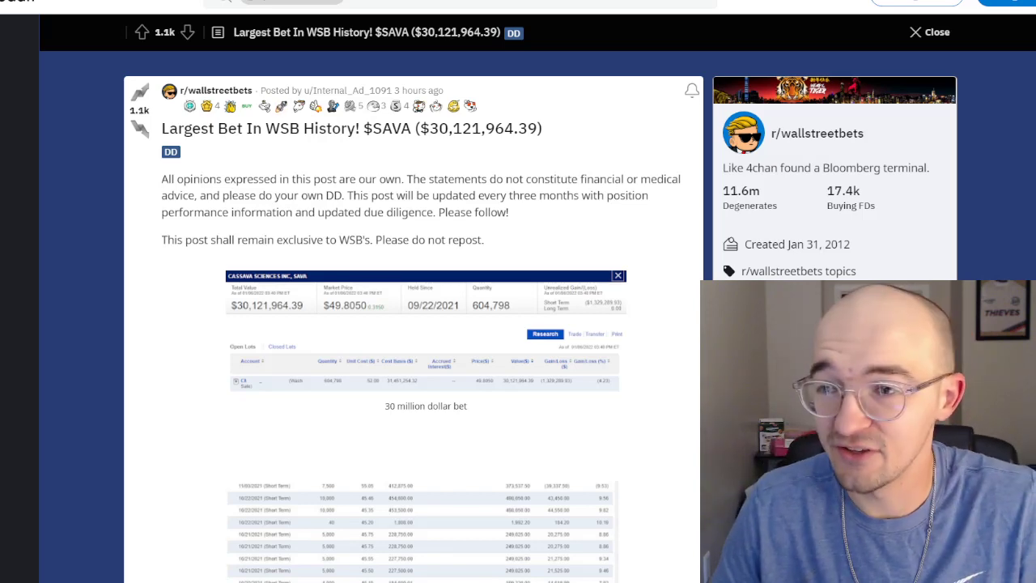
{"action": "mouse_move", "coordinate": [356, 91]}
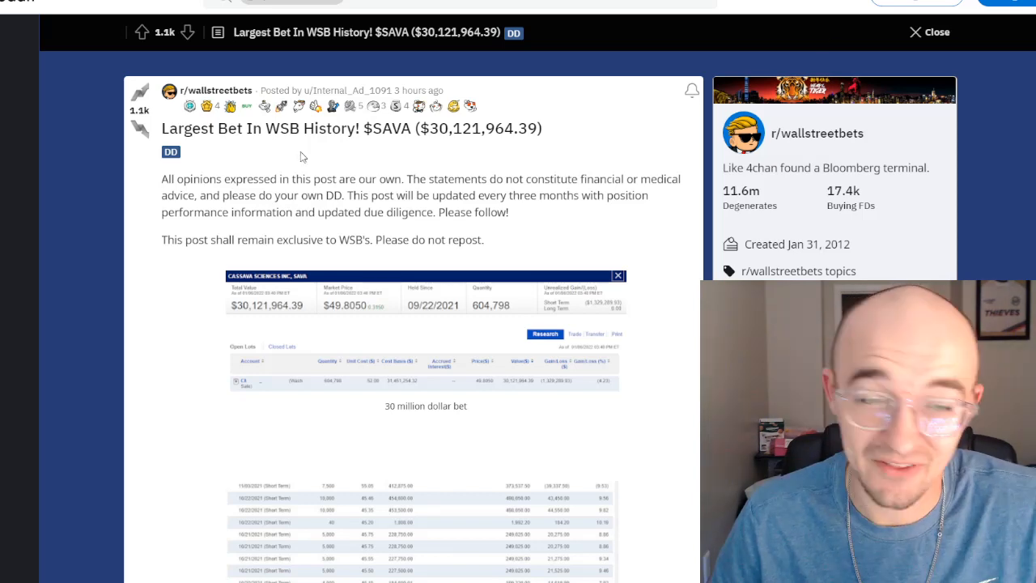
{"action": "mouse_move", "coordinate": [323, 94]}
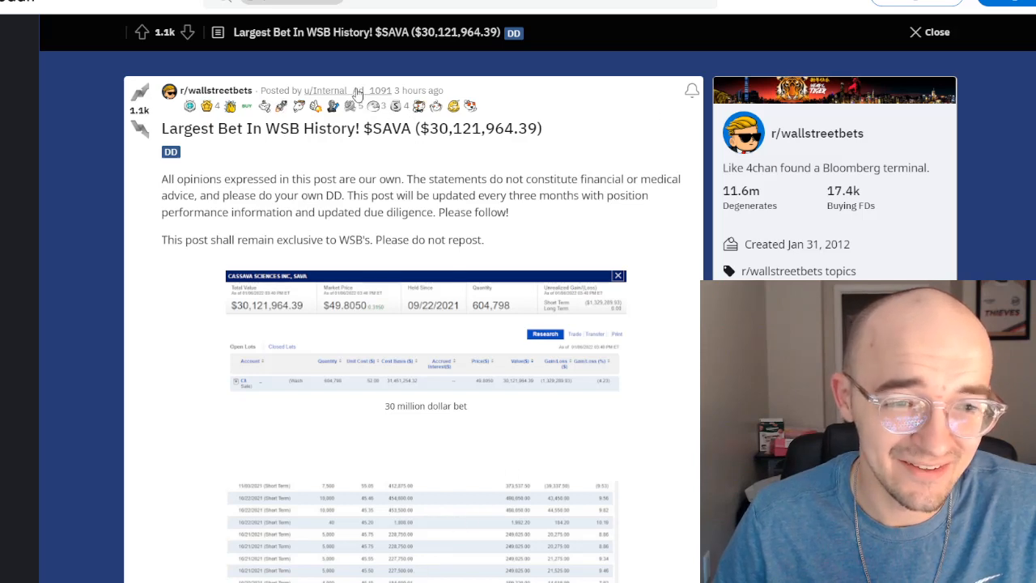
{"action": "mouse_move", "coordinate": [327, 90]}
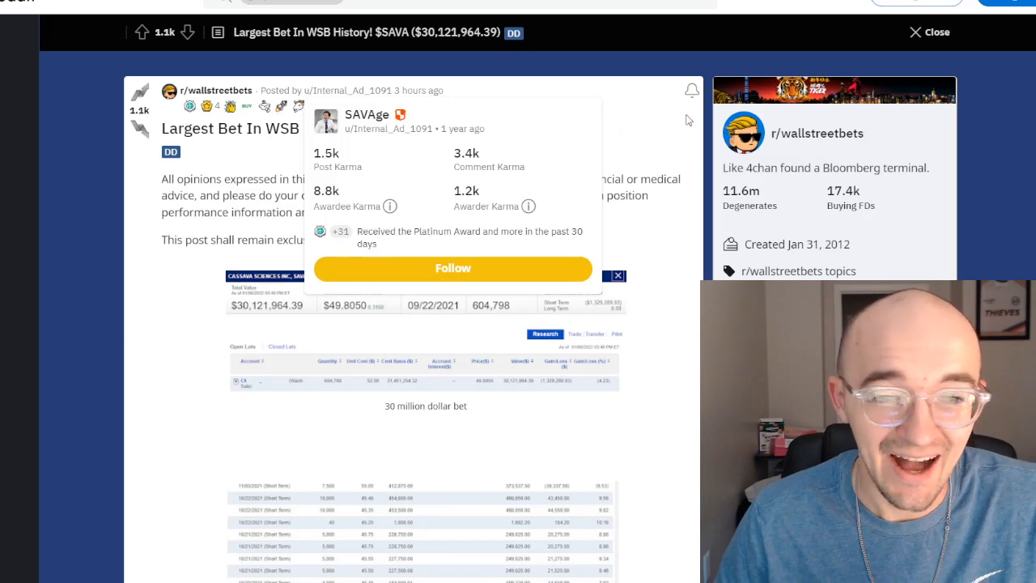
{"action": "mouse_move", "coordinate": [686, 120]}
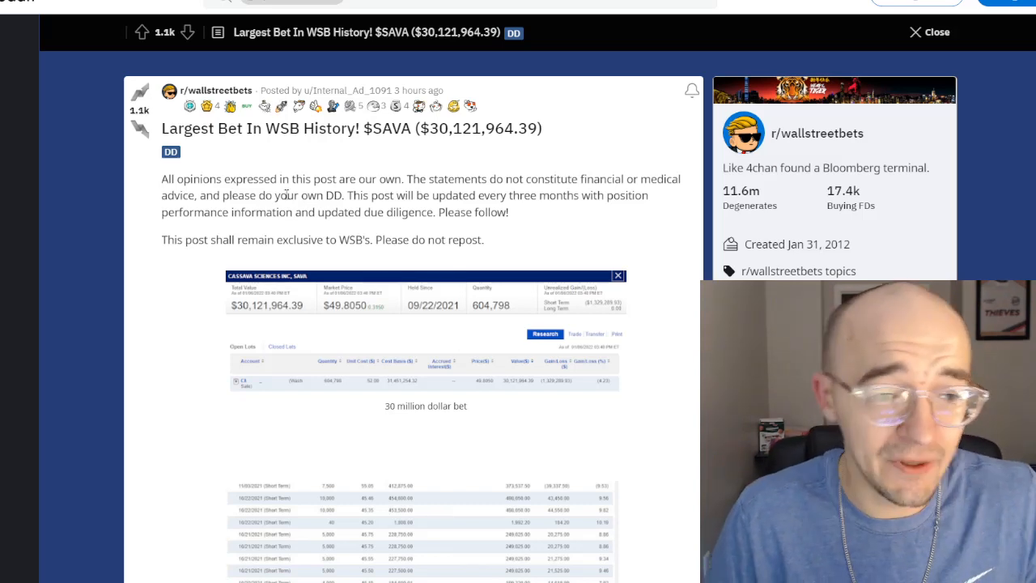
{"action": "left_click_drag", "start_coordinate": [404, 179], "coordinate": [682, 178]}
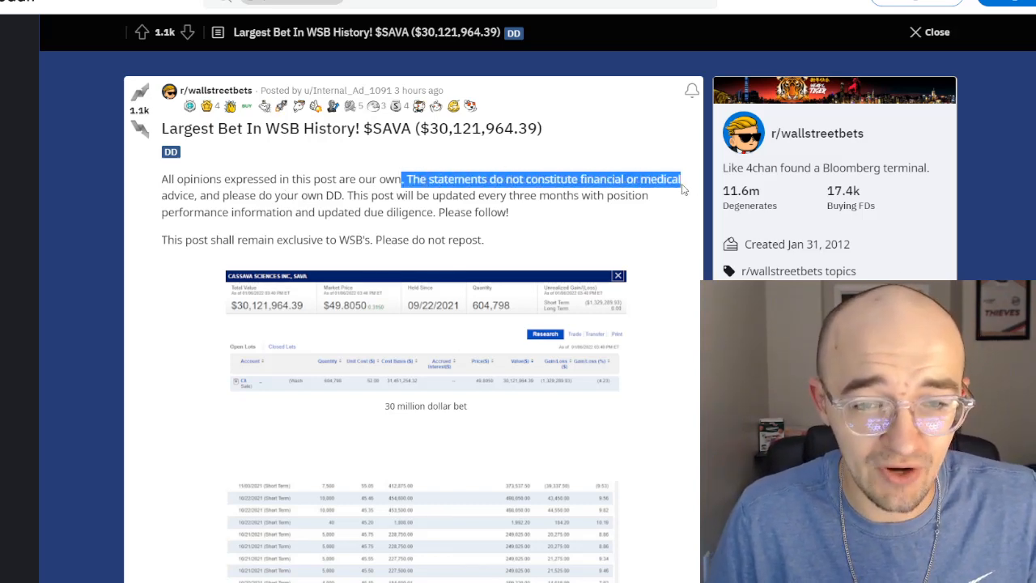
{"action": "left_click", "coordinate": [625, 153]}
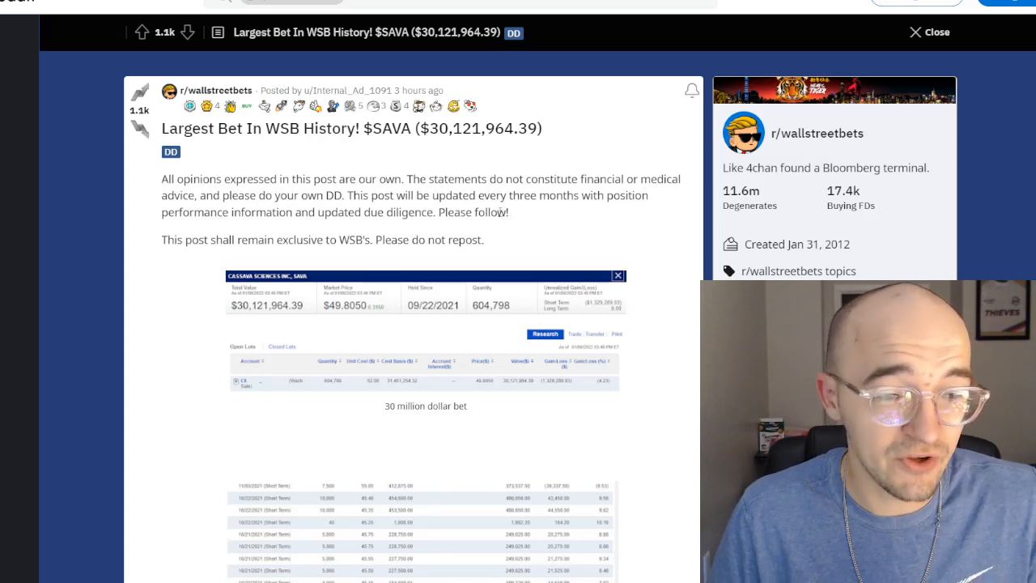
{"action": "left_click_drag", "start_coordinate": [397, 212], "coordinate": [509, 213]}
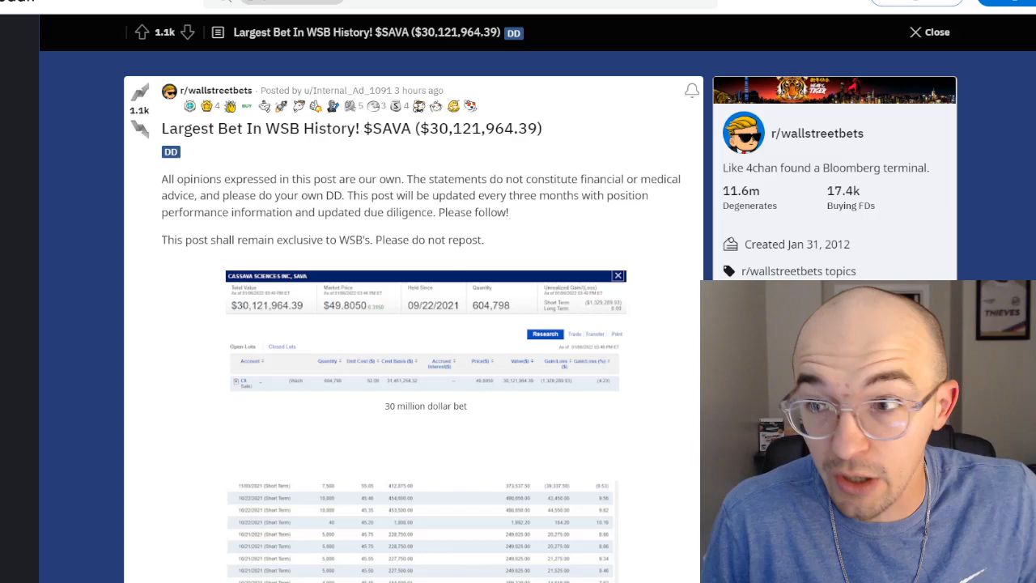
{"action": "scroll", "scroll_direction": "down", "scroll_amount": 3}
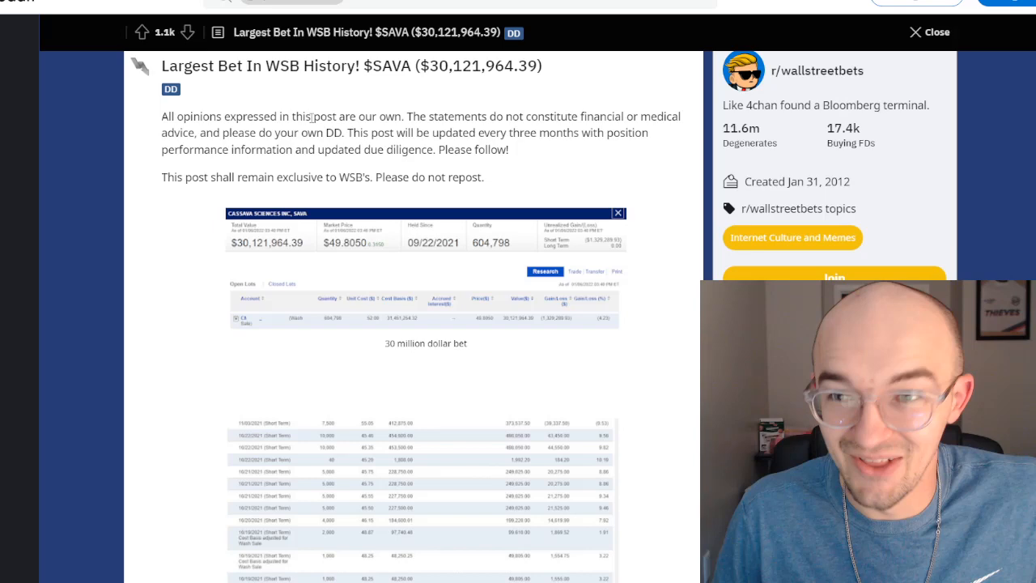
{"action": "mouse_move", "coordinate": [521, 246]}
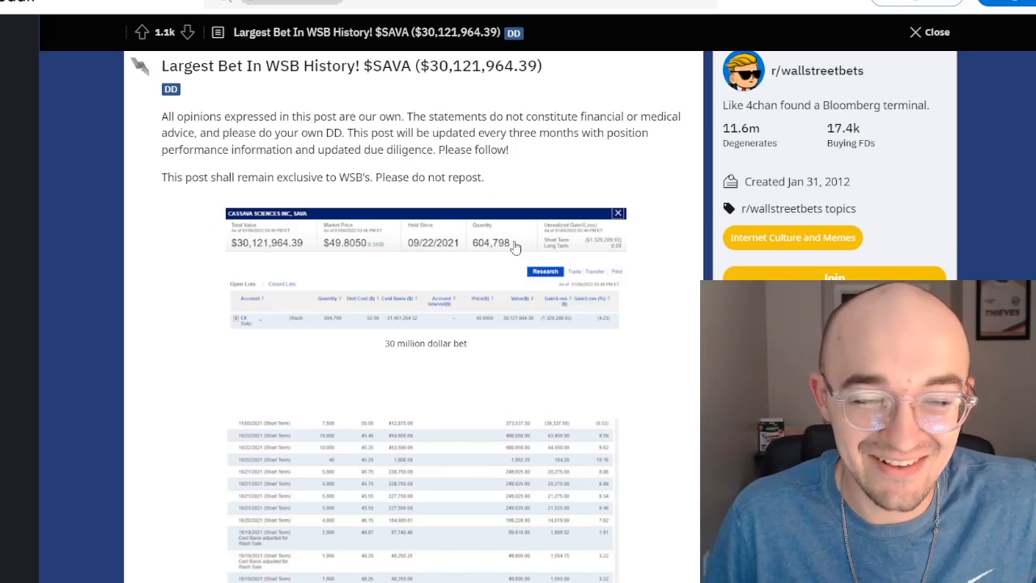
Scroll past the remaining purchase-order tables to the Mean ADAS-Cog Scores chart
{"action": "scroll", "scroll_direction": "down", "scroll_amount": 3}
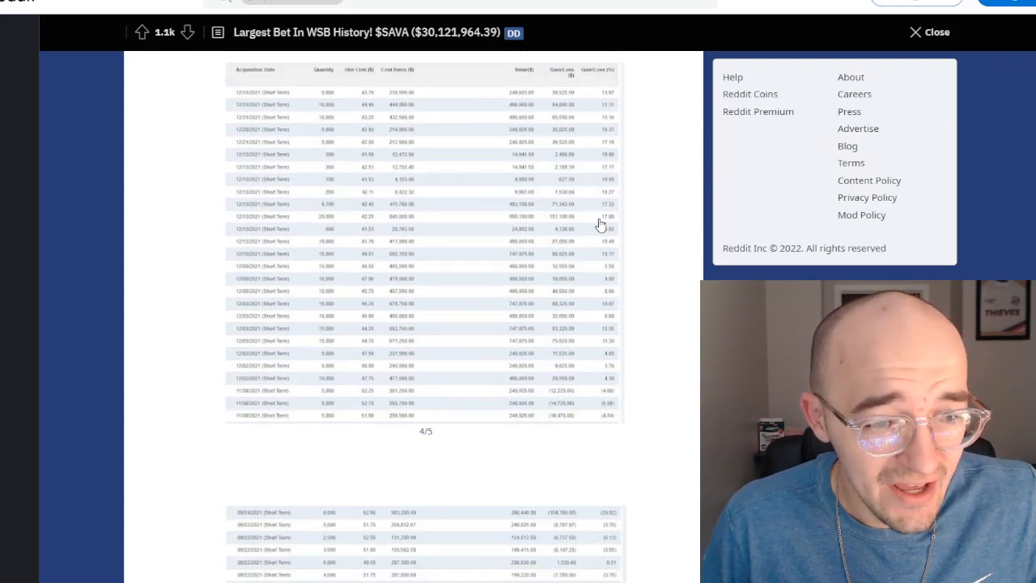
{"action": "scroll", "scroll_direction": "down", "scroll_amount": 3}
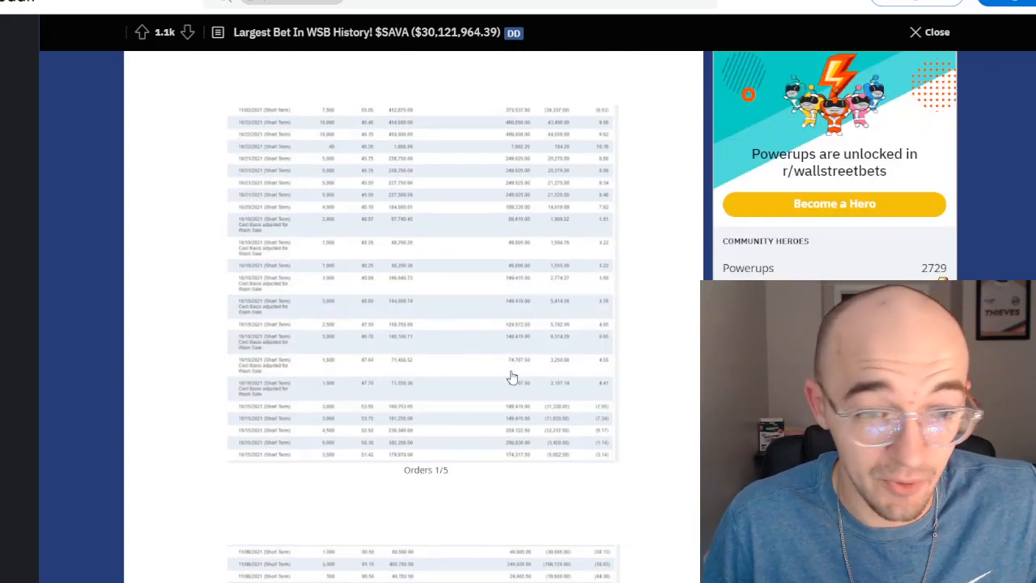
{"action": "scroll", "scroll_direction": "down", "scroll_amount": 3}
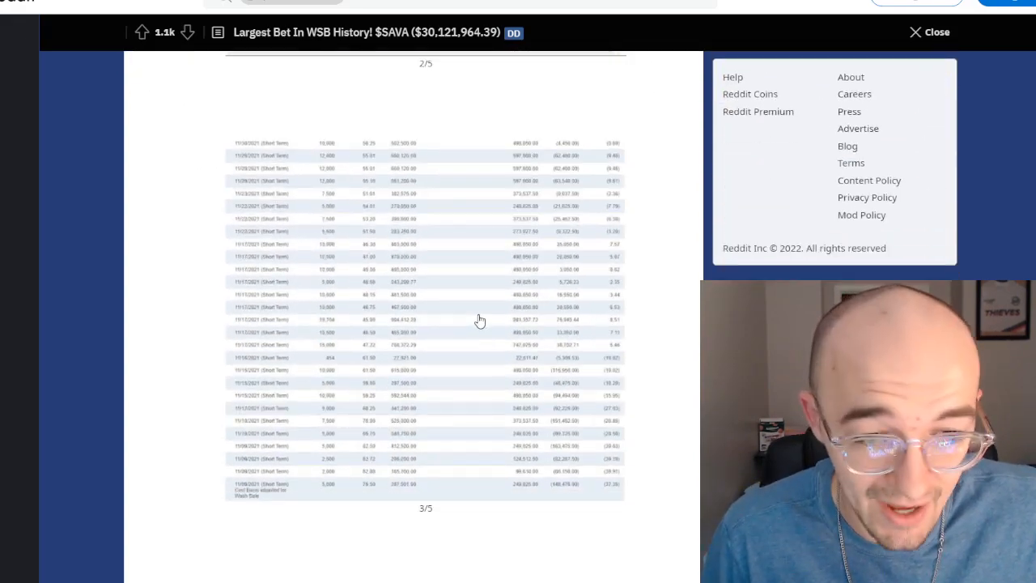
{"action": "scroll", "scroll_direction": "down", "scroll_amount": 3}
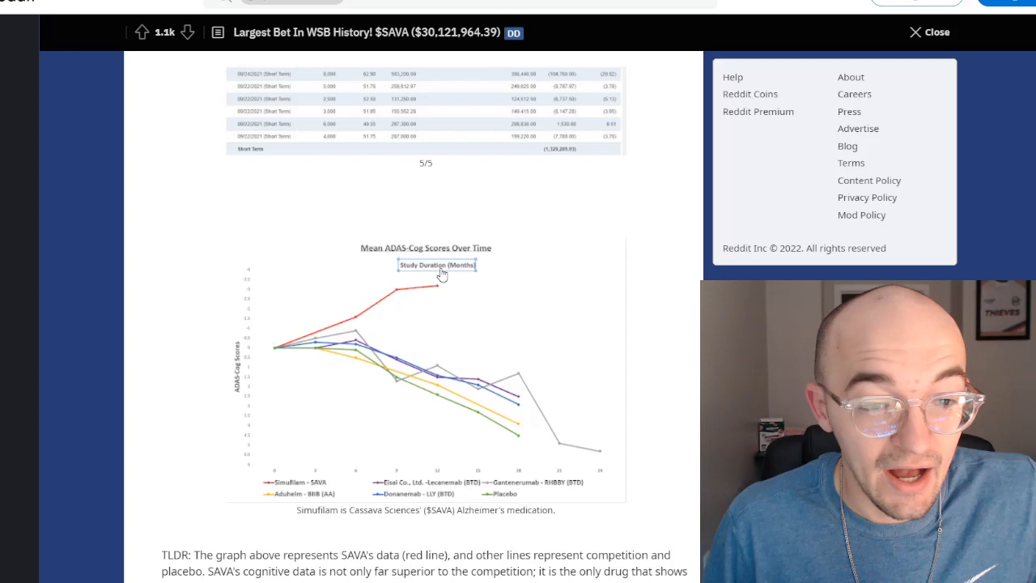
{"action": "mouse_move", "coordinate": [596, 257]}
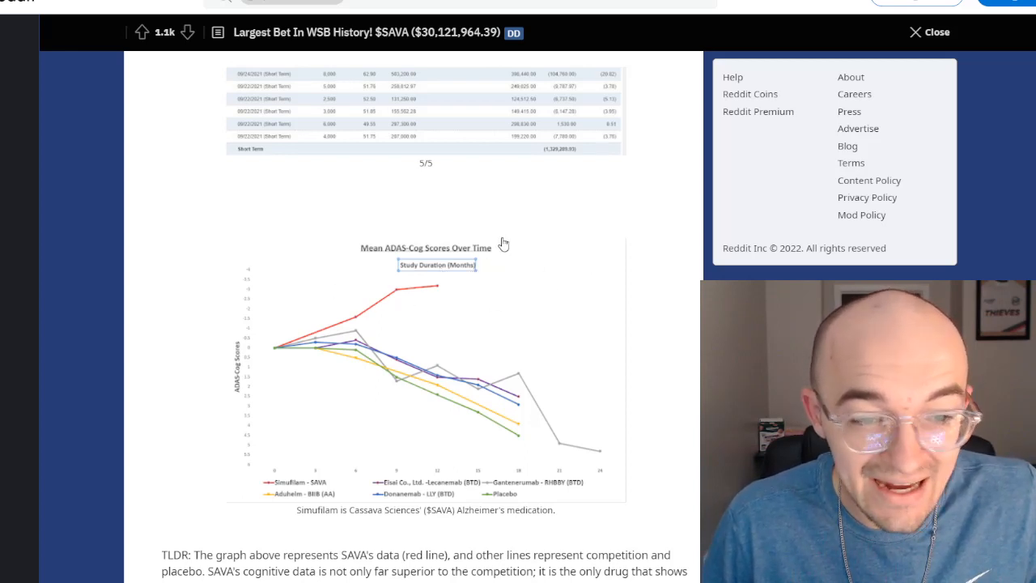
Continue down past the TLDR paragraph to the market-capitalization chart
{"action": "scroll", "scroll_direction": "down", "scroll_amount": 3}
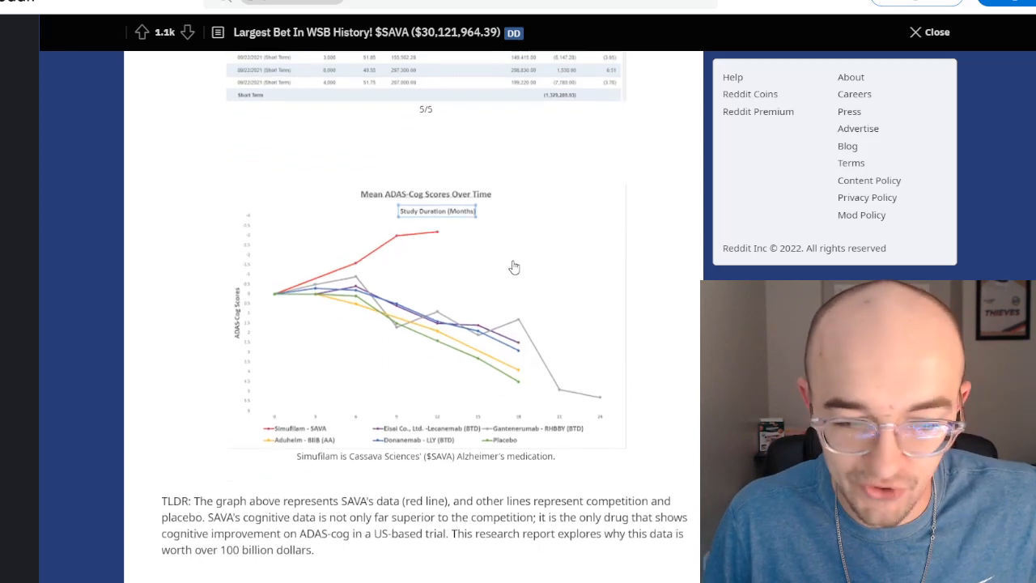
{"action": "scroll", "scroll_direction": "down", "scroll_amount": 3}
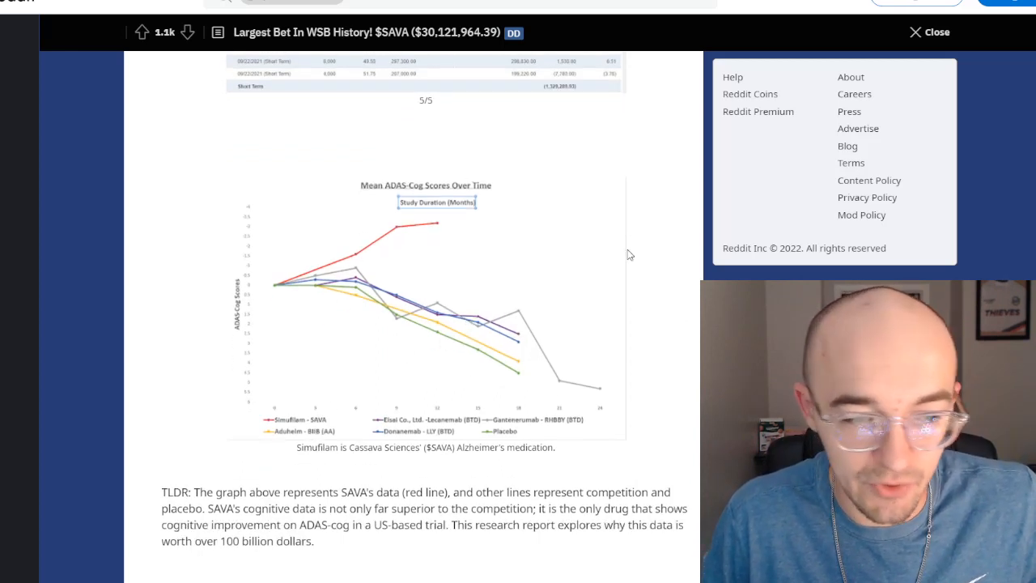
{"action": "mouse_move", "coordinate": [376, 250]}
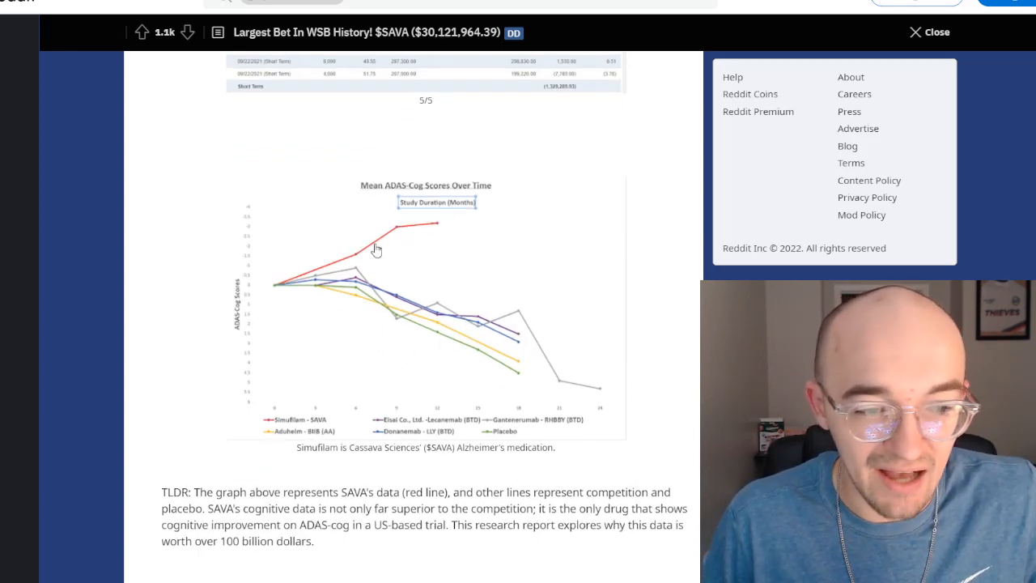
{"action": "scroll", "scroll_direction": "down", "scroll_amount": 3}
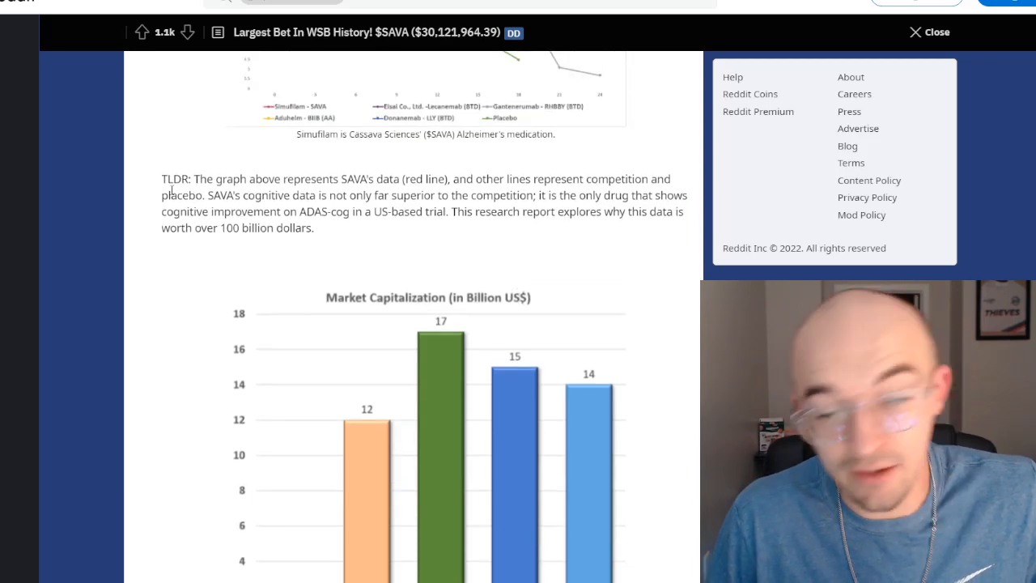
{"action": "mouse_move", "coordinate": [557, 155]}
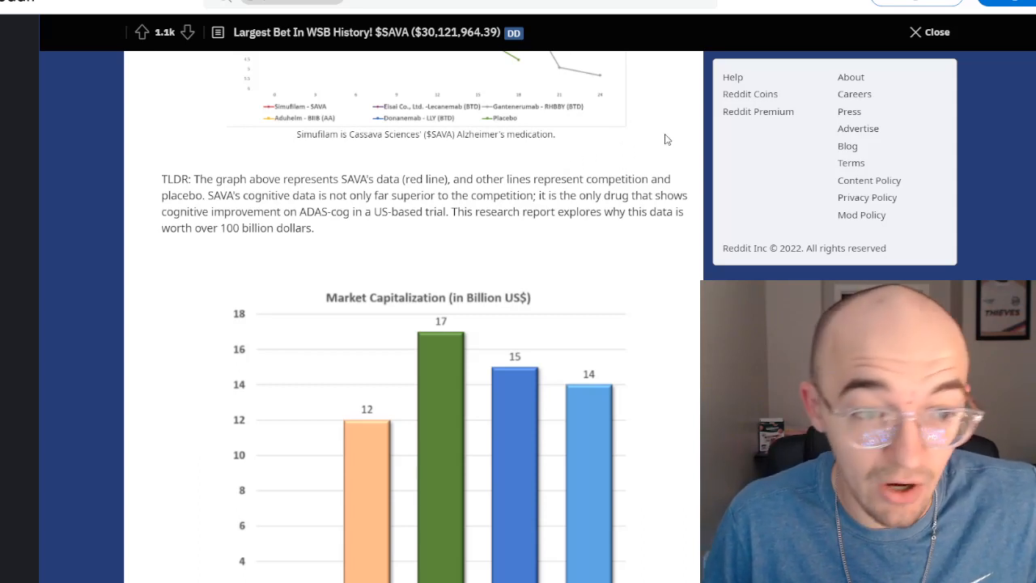
Highlight the TLDR claim about superior cognitive data, then clear the highlight
{"action": "left_click_drag", "start_coordinate": [318, 195], "coordinate": [683, 195]}
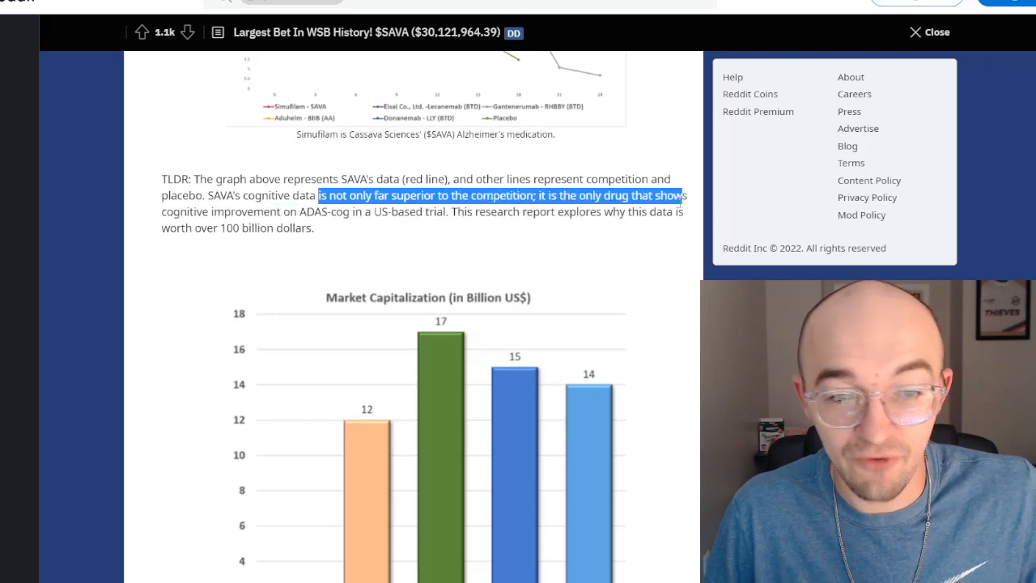
{"action": "left_click", "coordinate": [684, 143]}
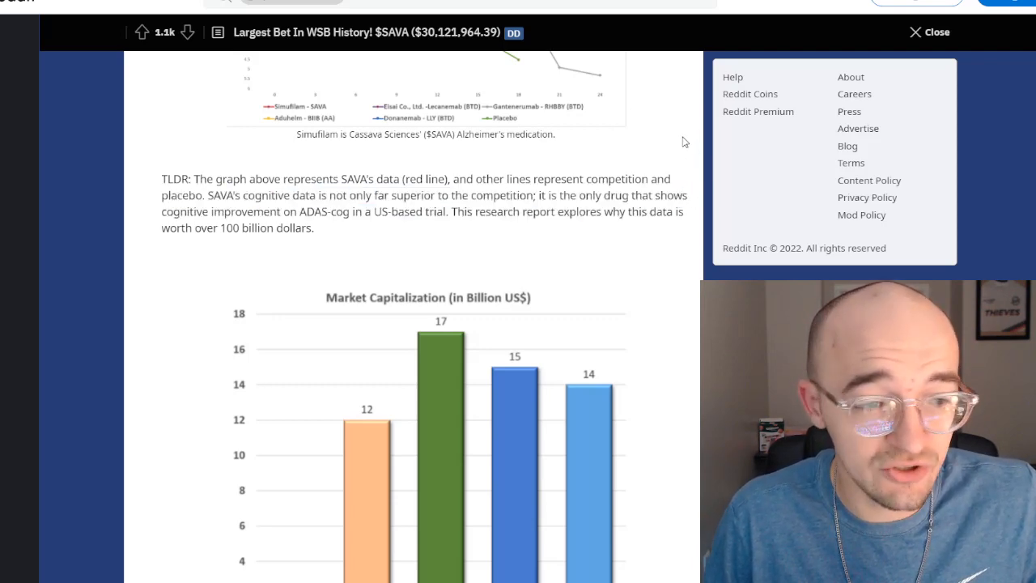
{"action": "mouse_move", "coordinate": [664, 136]}
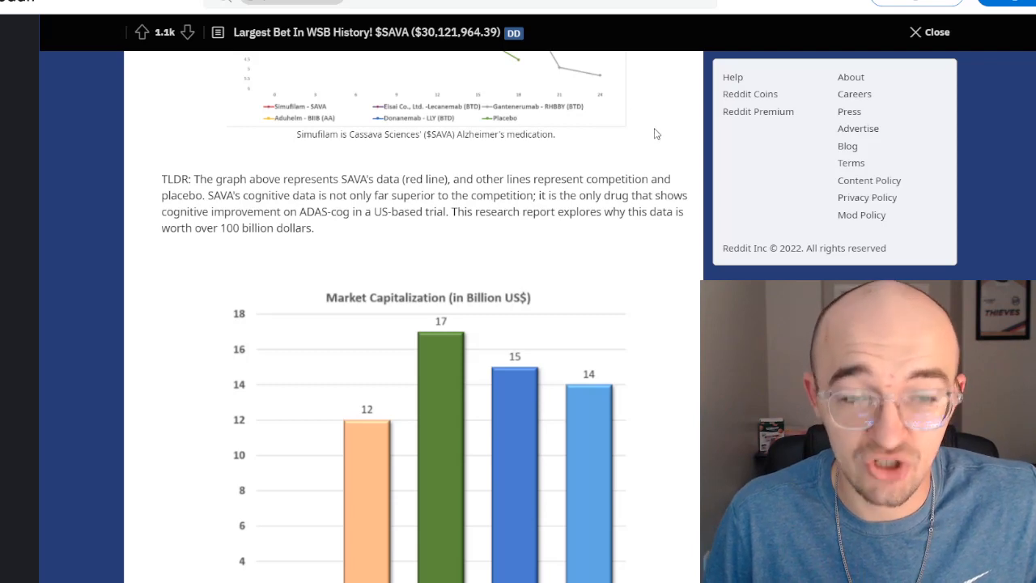
{"action": "mouse_move", "coordinate": [611, 130]}
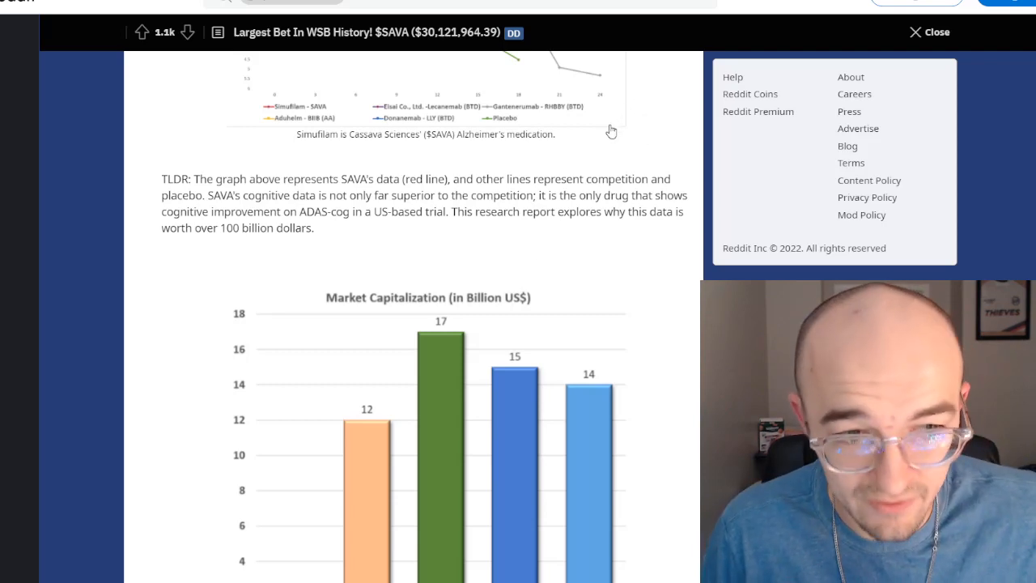
Scroll down until the full Market Capitalization bar chart and its explanation are in view
{"action": "scroll", "scroll_direction": "down", "scroll_amount": 3}
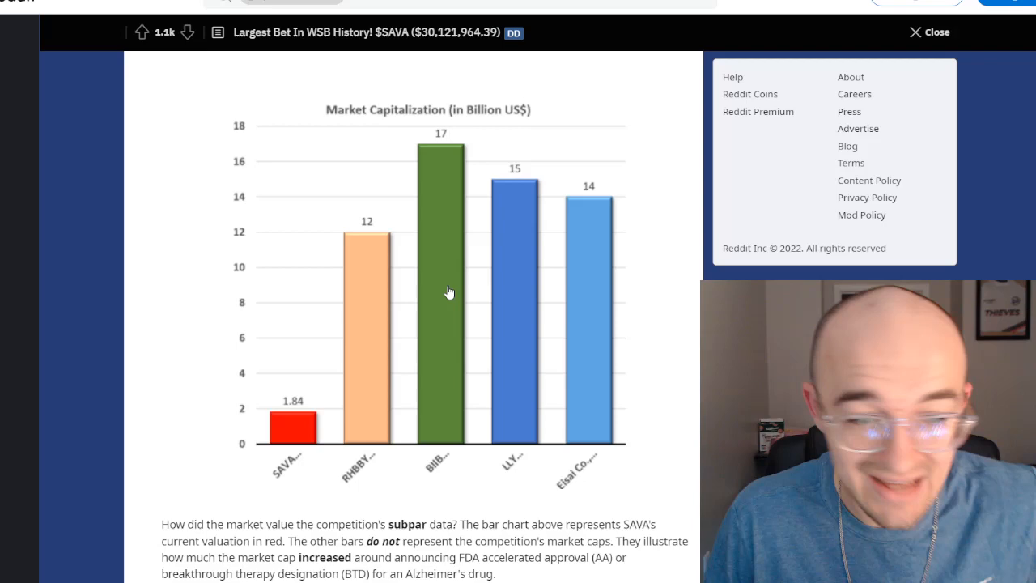
{"action": "scroll", "scroll_direction": "down", "scroll_amount": 3}
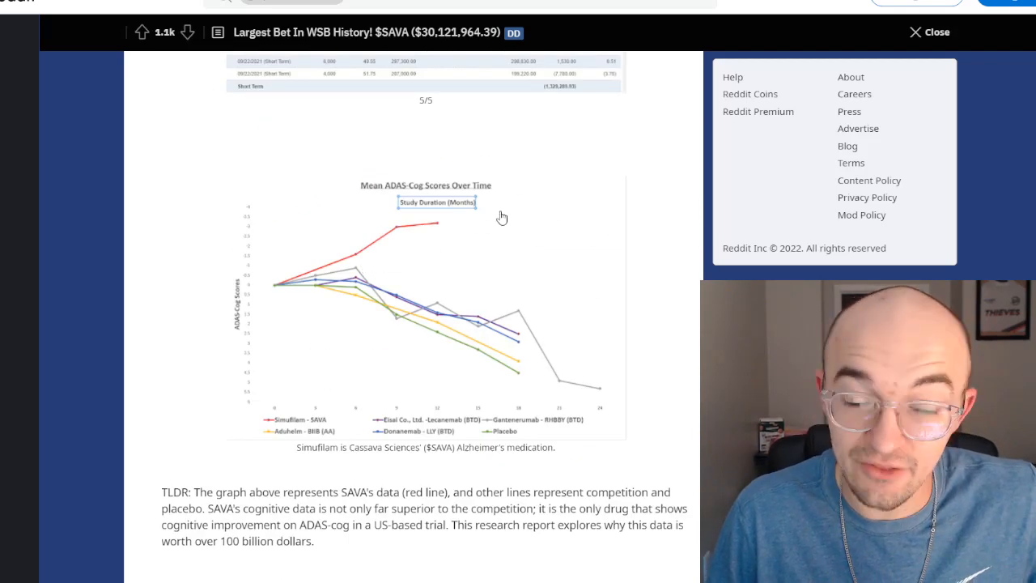
{"action": "mouse_move", "coordinate": [450, 235]}
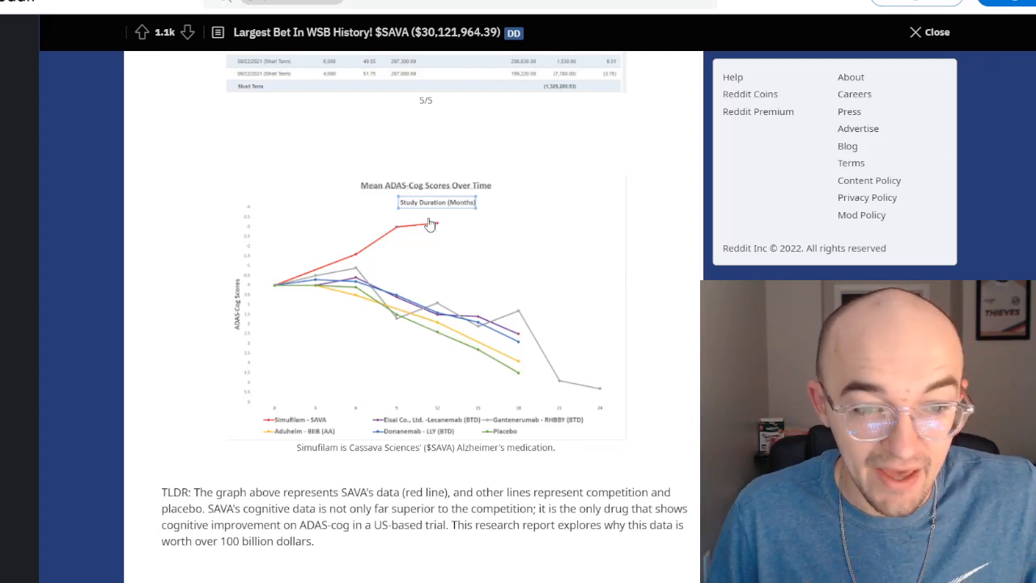
{"action": "mouse_move", "coordinate": [351, 281]}
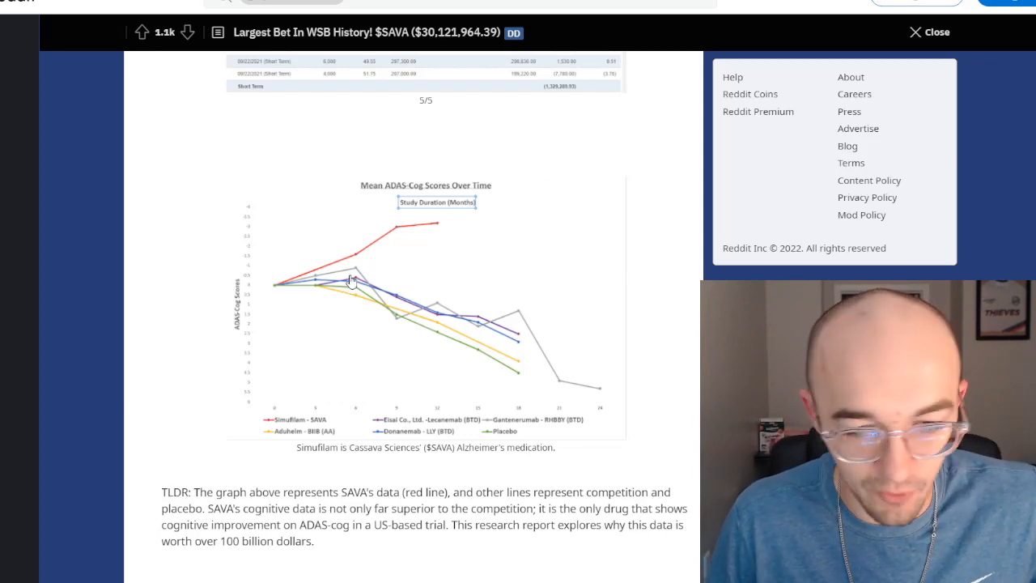
{"action": "scroll", "scroll_direction": "down", "scroll_amount": 3}
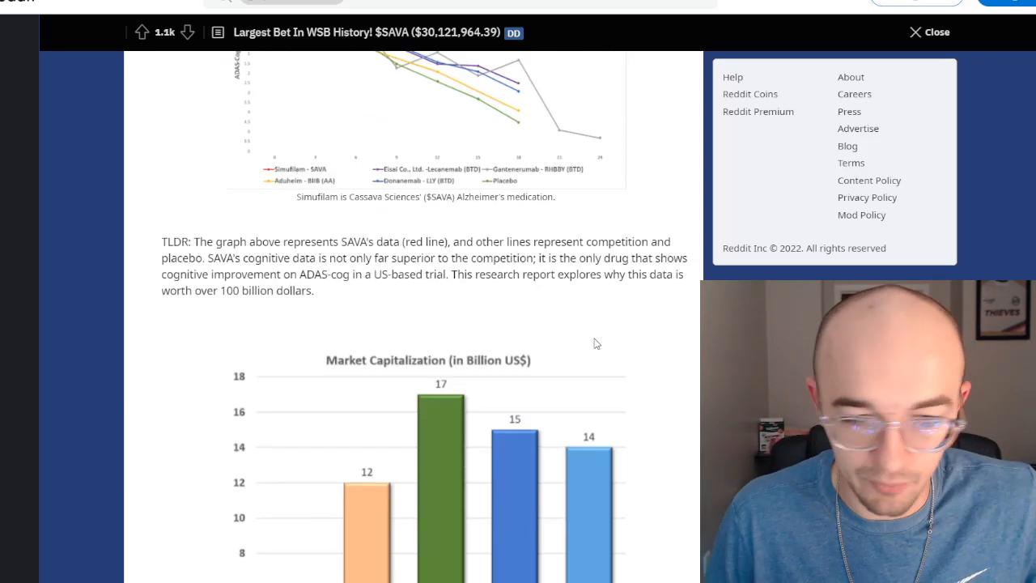
{"action": "scroll", "scroll_direction": "down", "scroll_amount": 3}
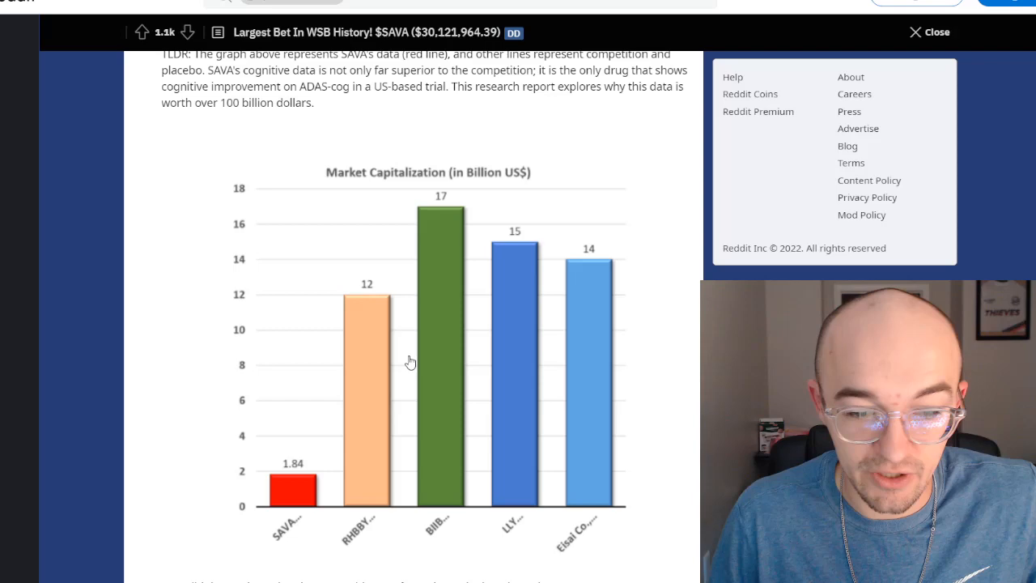
{"action": "scroll", "scroll_direction": "down", "scroll_amount": 3}
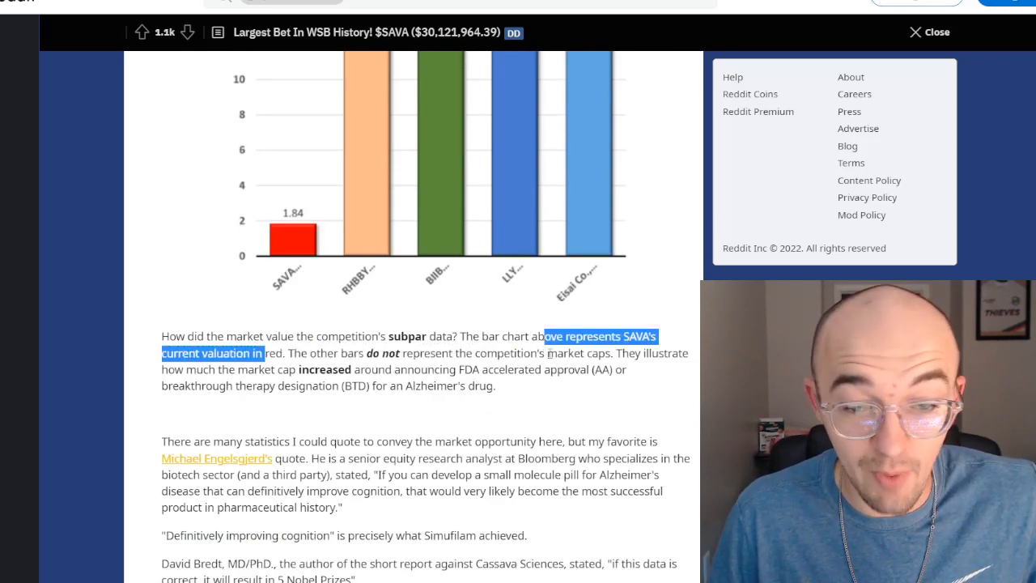
Mark the sentence about competitors' market caps, clear it, and scroll to the analyst quotes
{"action": "left_click", "coordinate": [106, 376]}
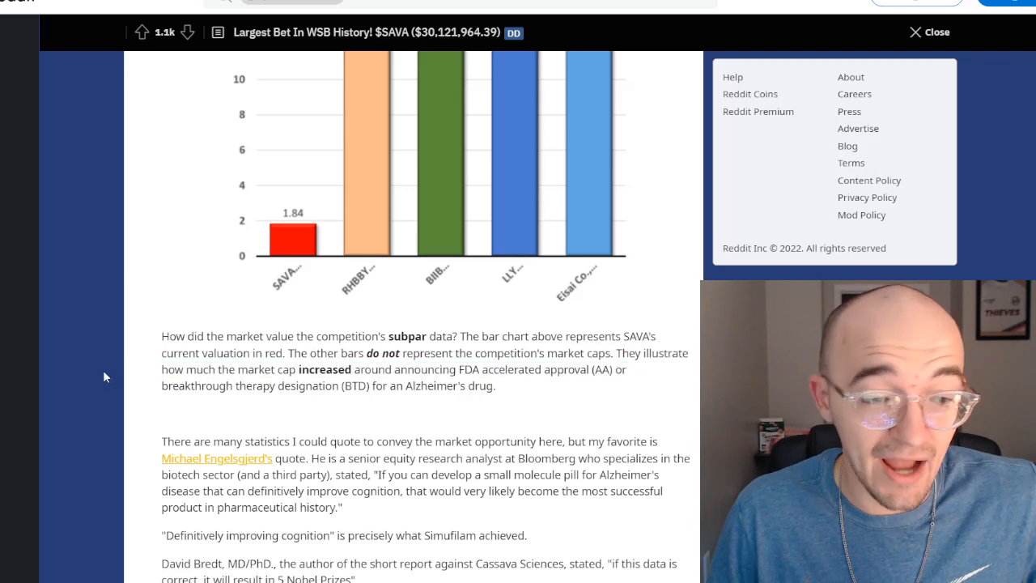
{"action": "left_click_drag", "start_coordinate": [207, 353], "coordinate": [527, 369]}
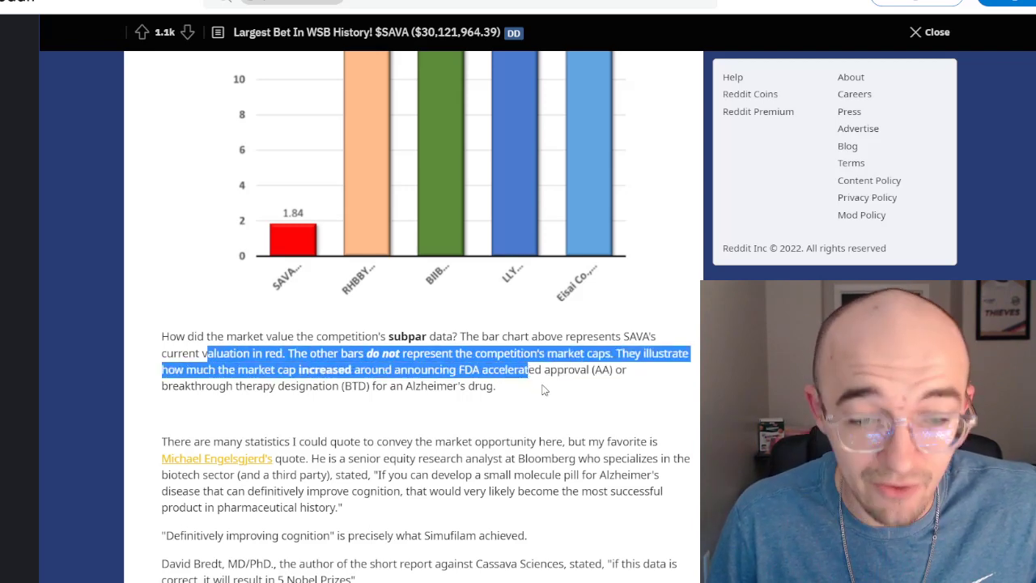
{"action": "left_click", "coordinate": [549, 408]}
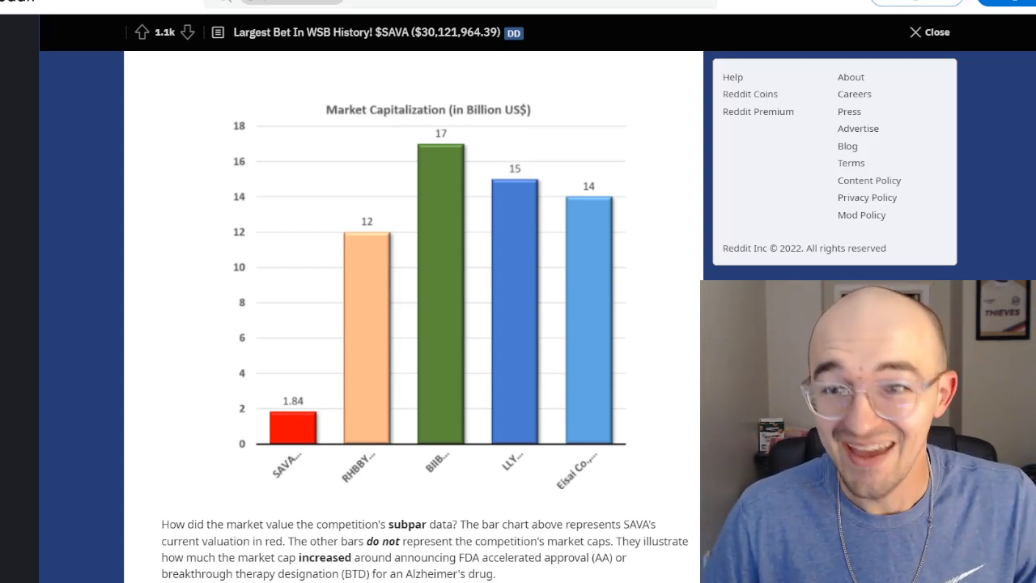
{"action": "scroll", "scroll_direction": "down", "scroll_amount": 3}
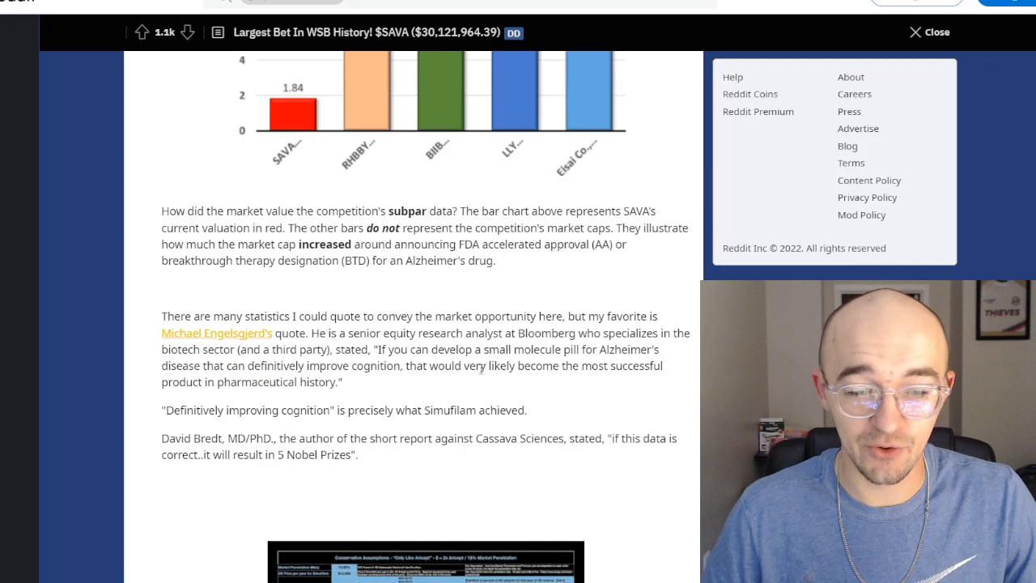
Scroll down past the valuation-model table to the introduction of the report's team
{"action": "scroll", "scroll_direction": "down", "scroll_amount": 3}
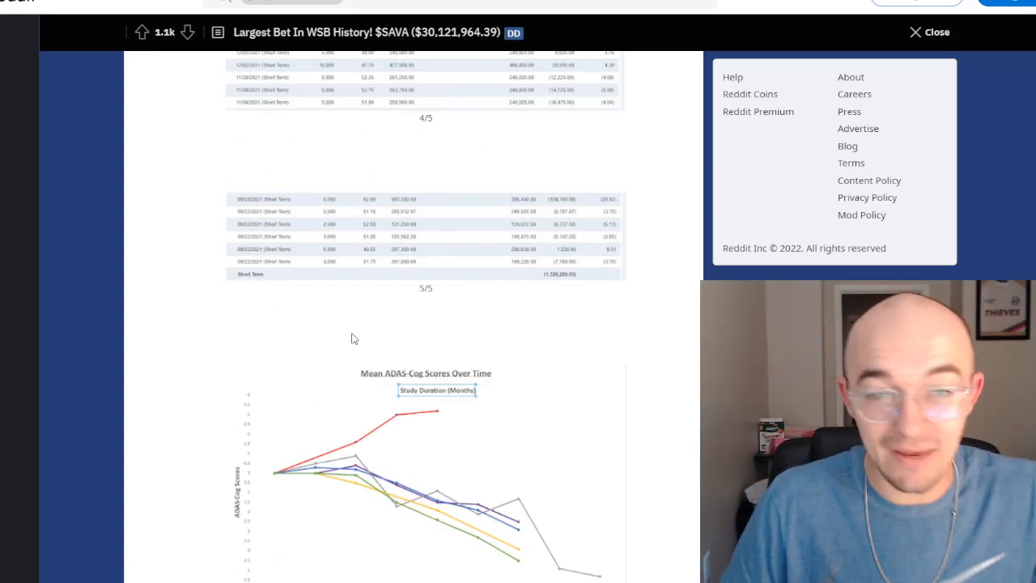
{"action": "scroll", "scroll_direction": "down", "scroll_amount": 3}
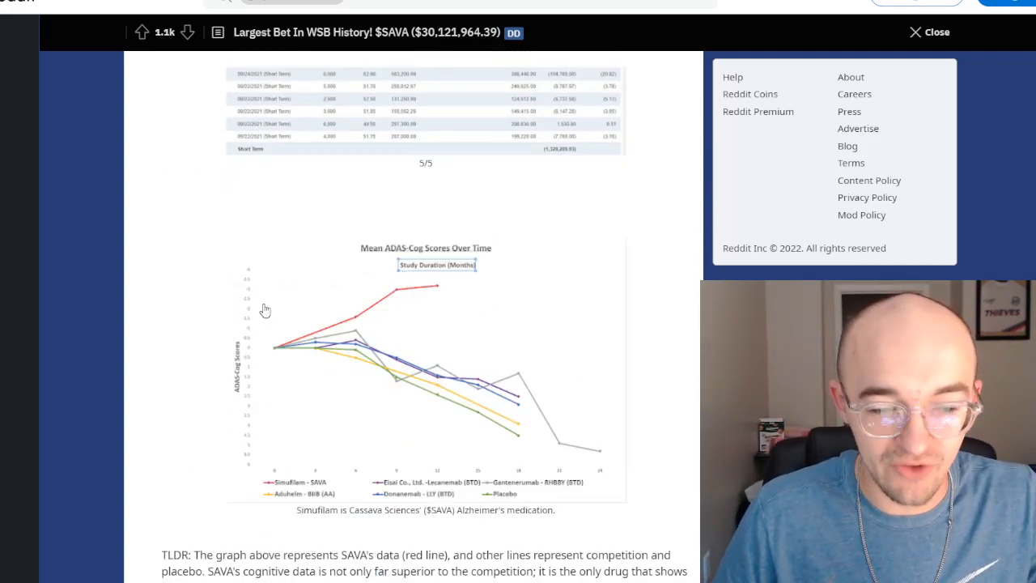
{"action": "scroll", "scroll_direction": "down", "scroll_amount": 3}
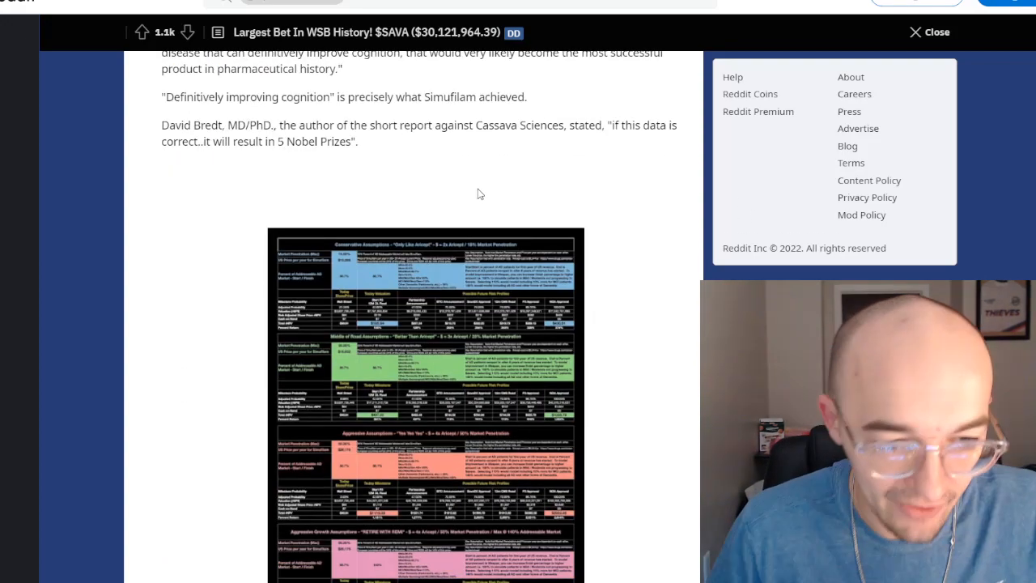
{"action": "scroll", "scroll_direction": "down", "scroll_amount": 3}
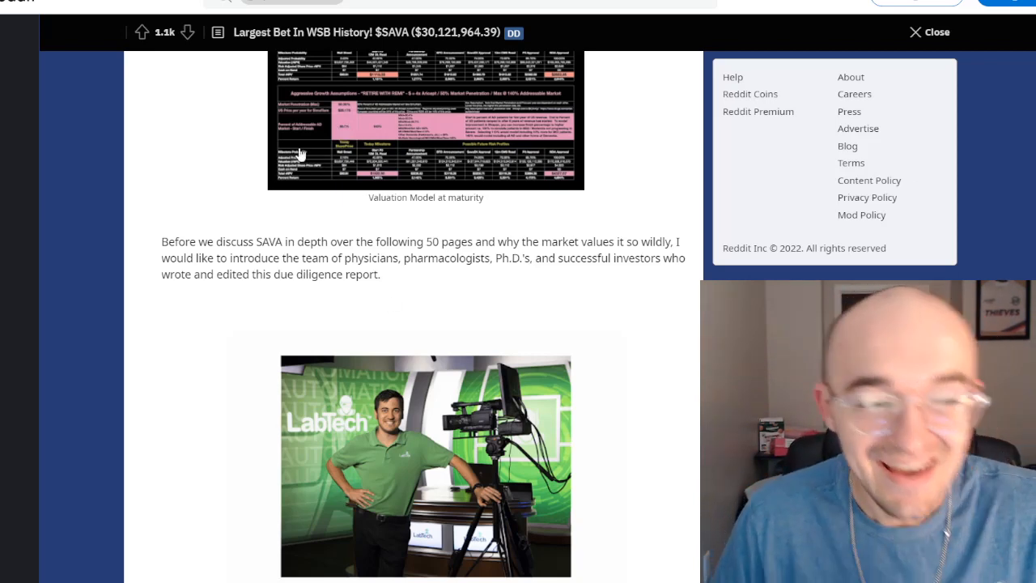
{"action": "left_click_drag", "start_coordinate": [161, 241], "coordinate": [468, 241]}
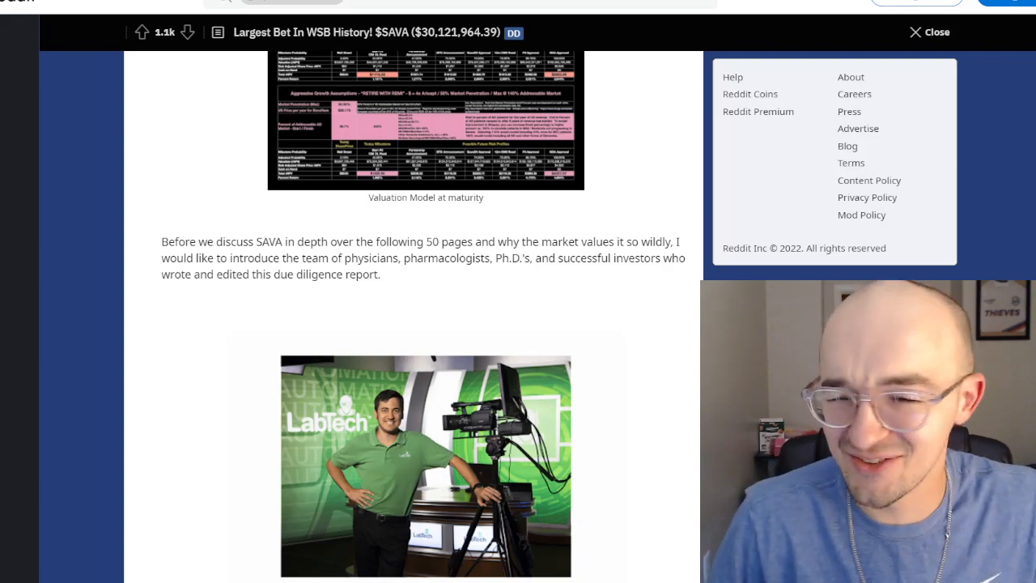
{"action": "scroll", "scroll_direction": "down", "scroll_amount": 3}
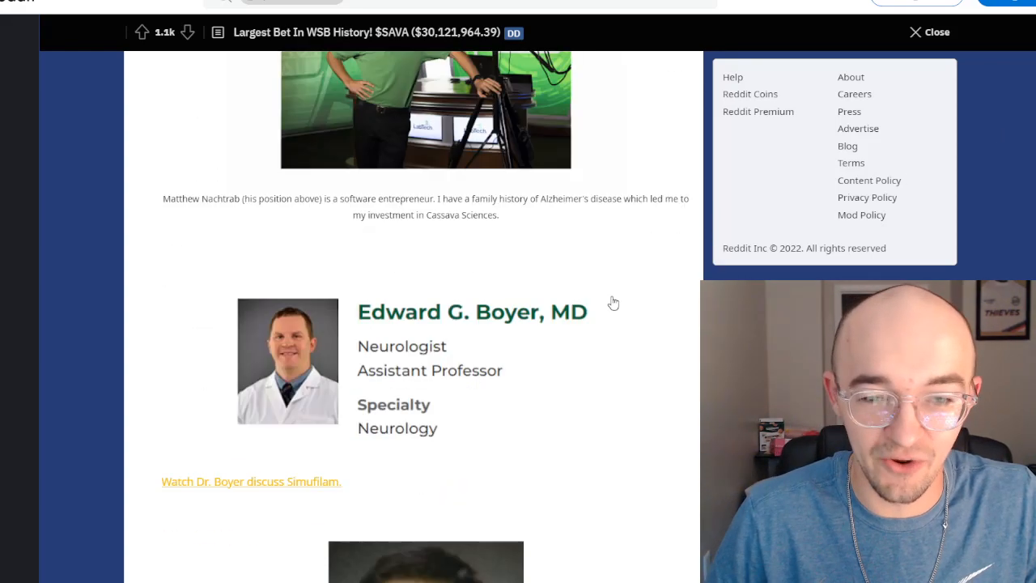
{"action": "scroll", "scroll_direction": "up", "scroll_amount": 3}
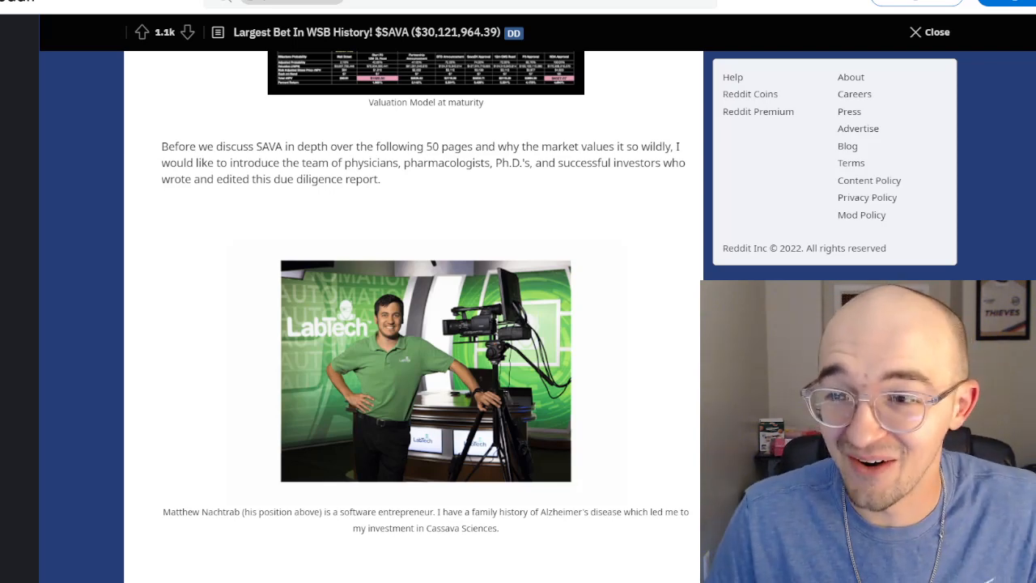
{"action": "scroll", "scroll_direction": "down", "scroll_amount": 3}
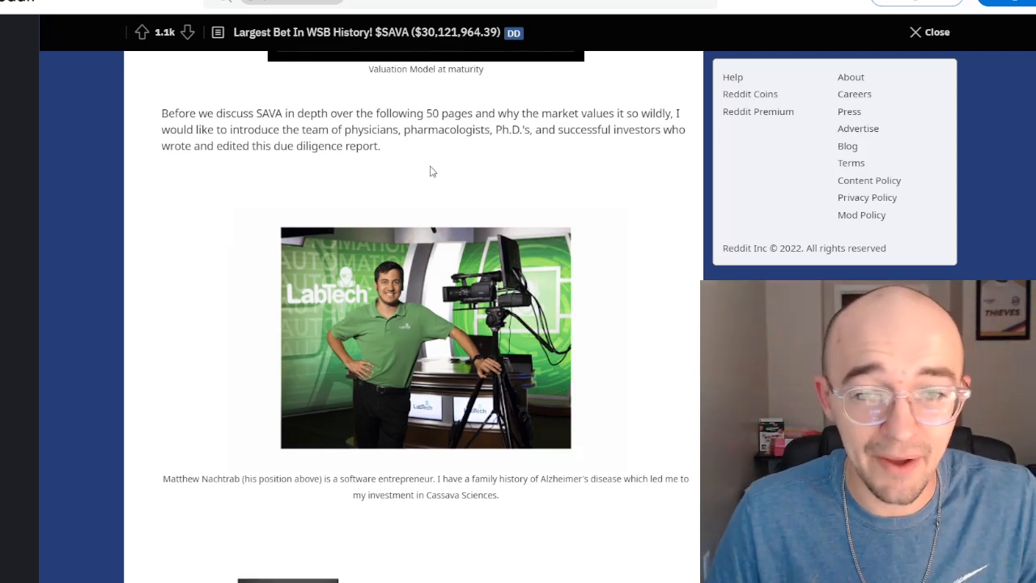
{"action": "left_click_drag", "start_coordinate": [387, 113], "coordinate": [645, 113]}
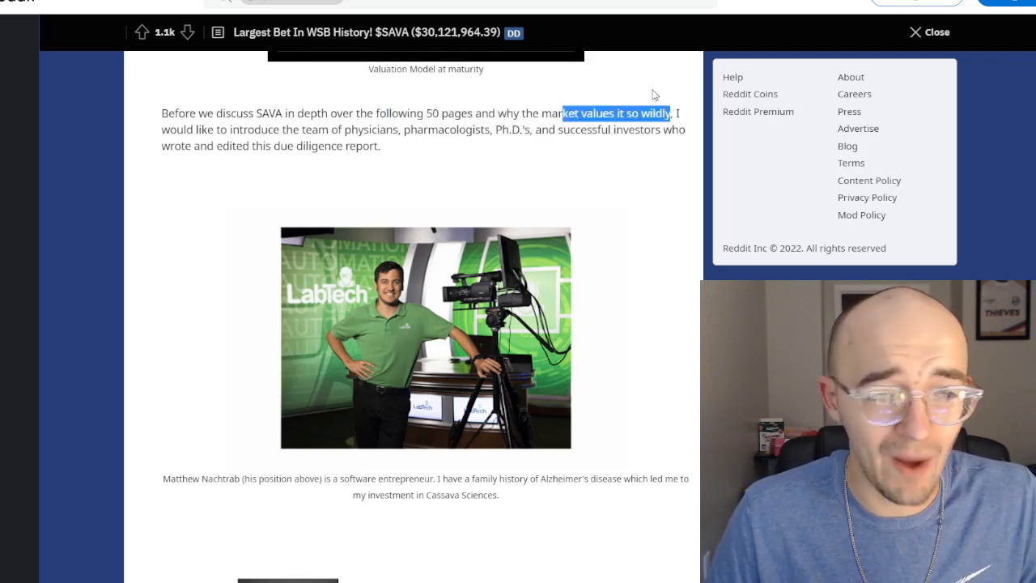
{"action": "left_click", "coordinate": [298, 172]}
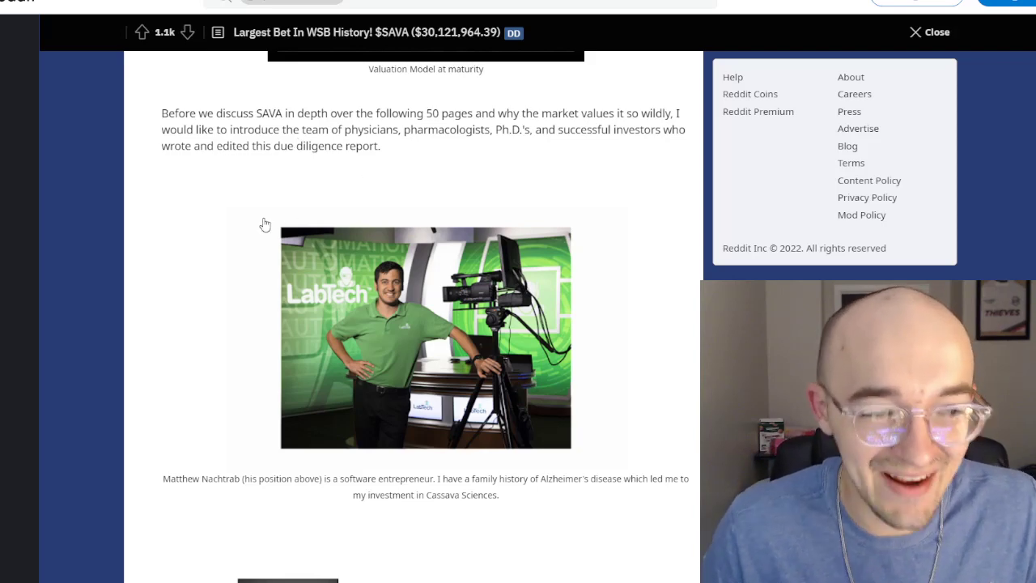
Scroll down through the author photos and bios
{"action": "scroll", "scroll_direction": "down", "scroll_amount": 3}
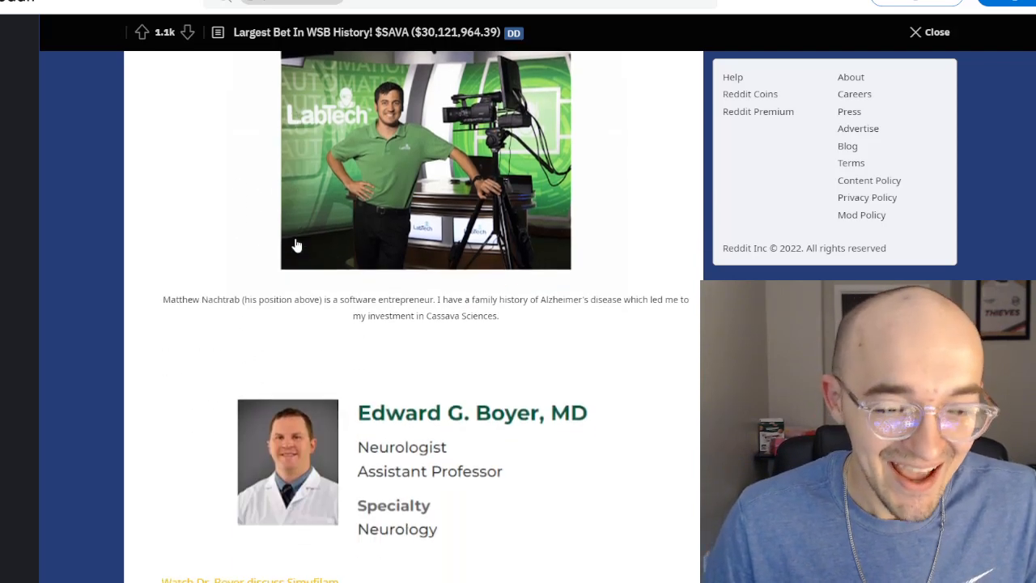
{"action": "scroll", "scroll_direction": "down", "scroll_amount": 3}
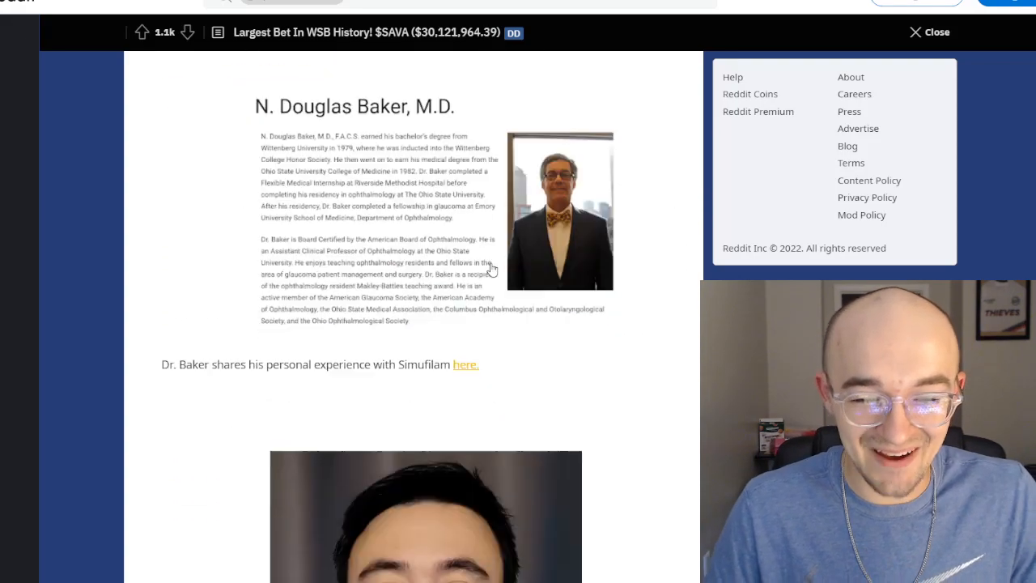
{"action": "scroll", "scroll_direction": "down", "scroll_amount": 3}
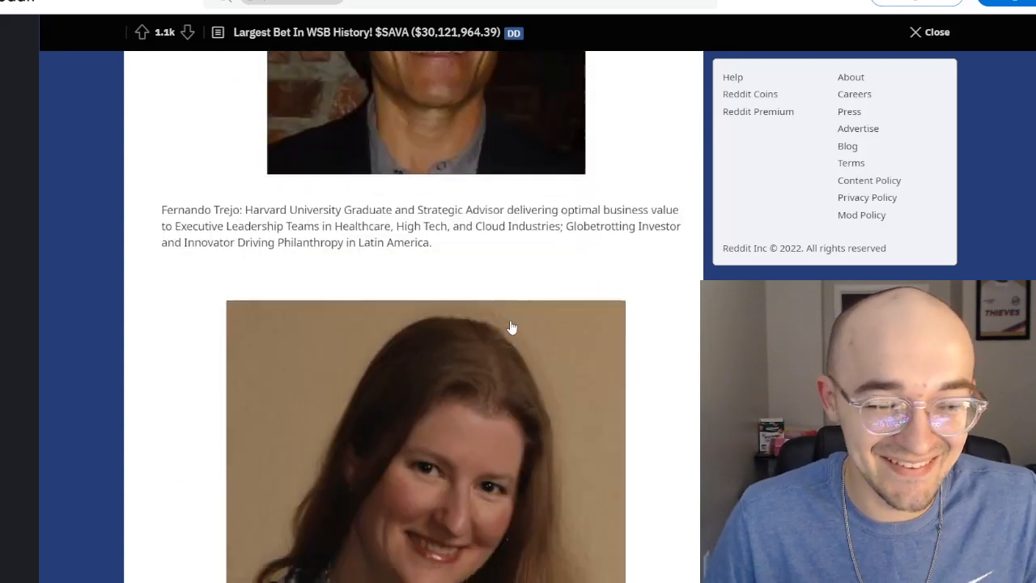
{"action": "scroll", "scroll_direction": "down", "scroll_amount": 3}
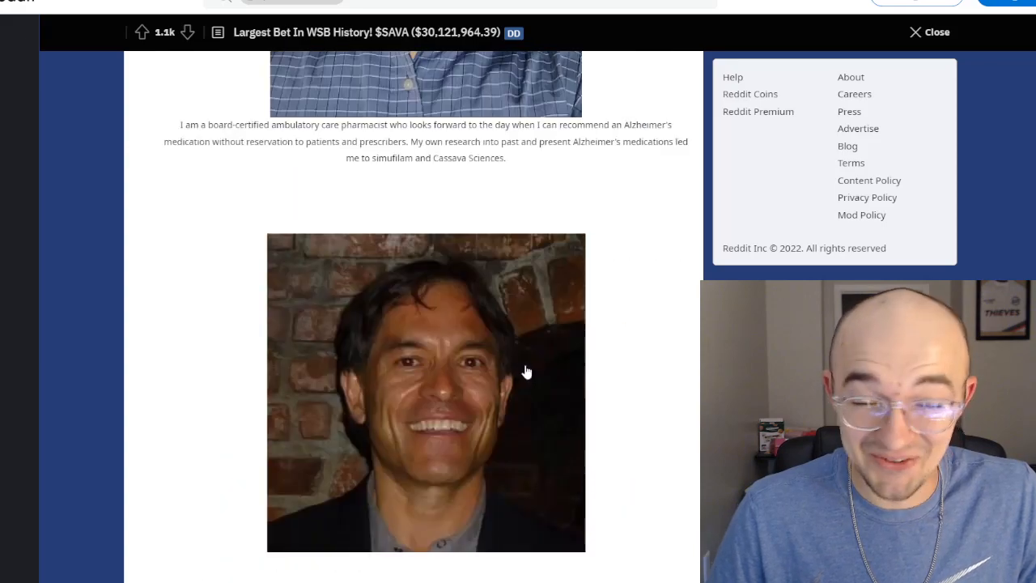
{"action": "scroll", "scroll_direction": "down", "scroll_amount": 3}
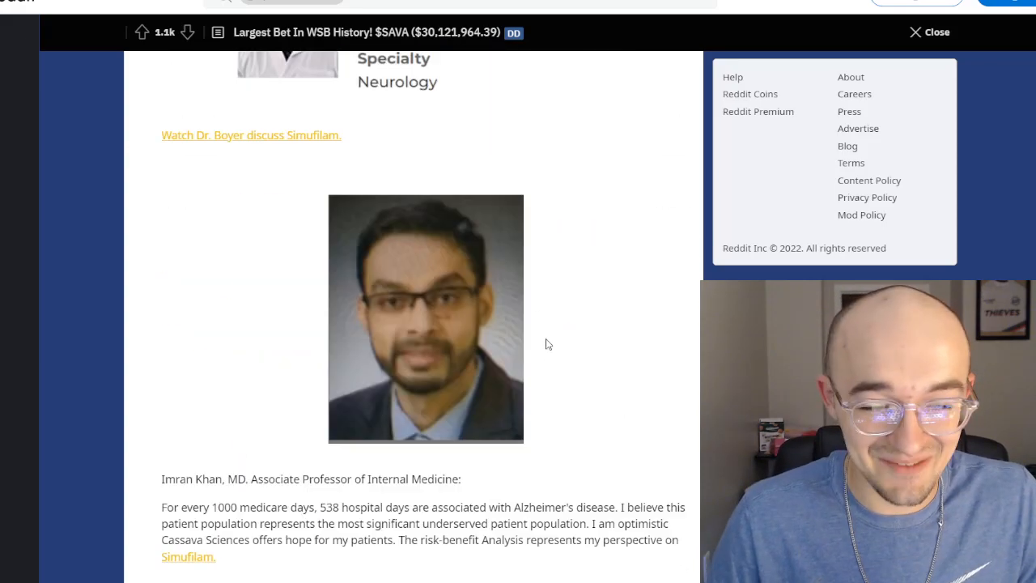
{"action": "scroll", "scroll_direction": "down", "scroll_amount": 3}
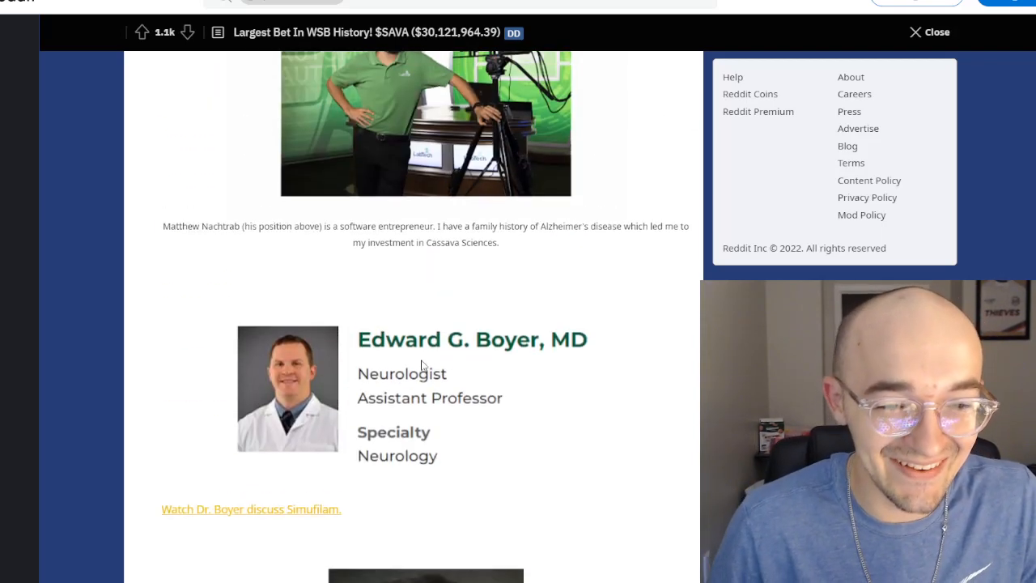
{"action": "scroll", "scroll_direction": "down", "scroll_amount": 3}
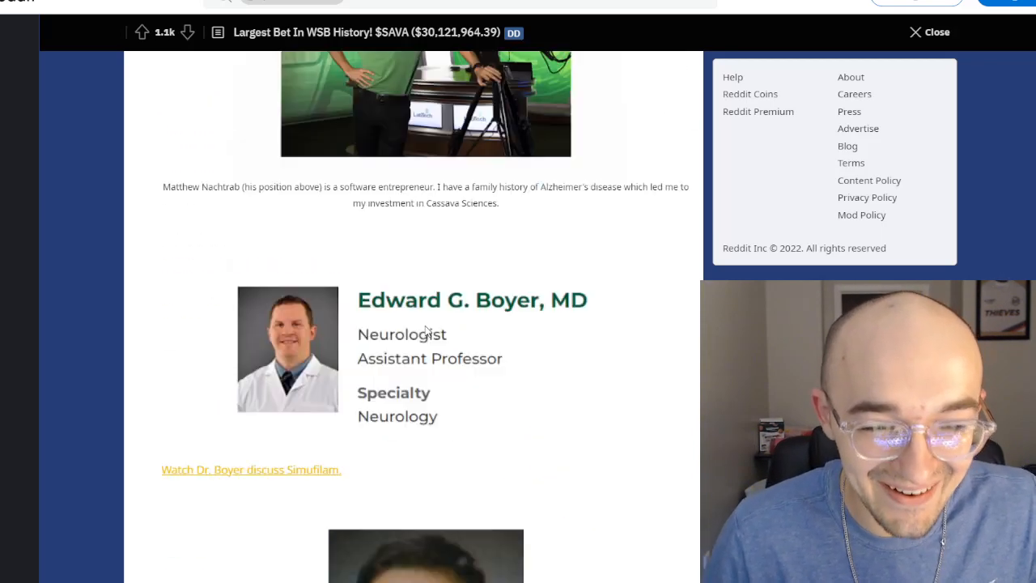
Continue down to the '1) Cassava Sciences – The Future of Alzheimer's Disease Medicine' heading
{"action": "scroll", "scroll_direction": "down", "scroll_amount": 3}
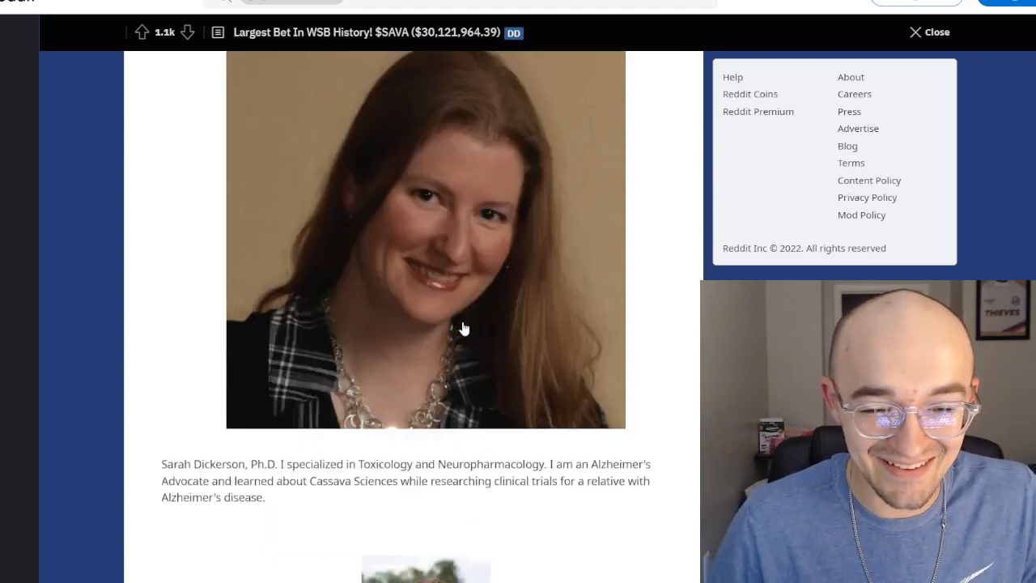
{"action": "scroll", "scroll_direction": "down", "scroll_amount": 3}
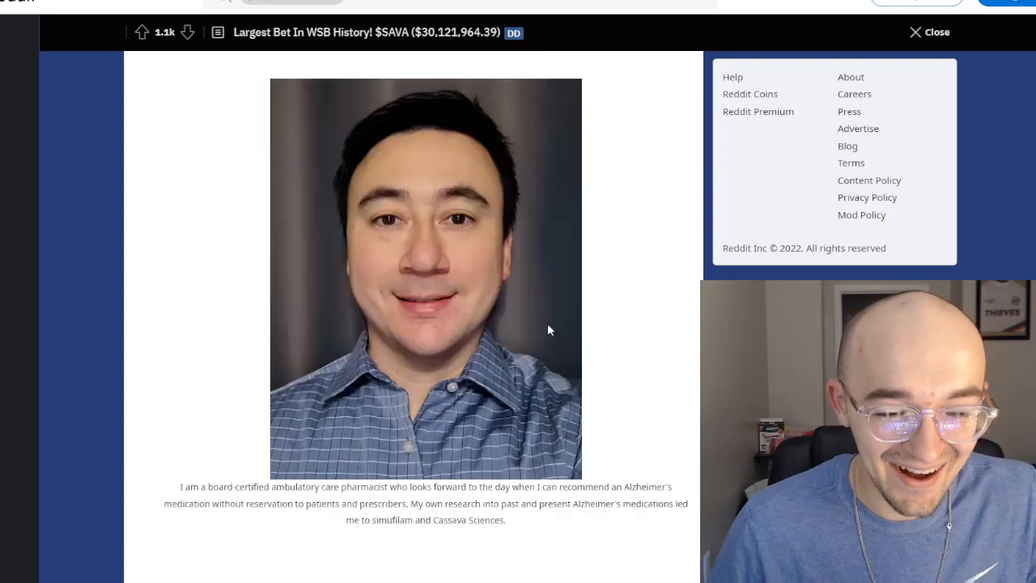
{"action": "scroll", "scroll_direction": "down", "scroll_amount": 3}
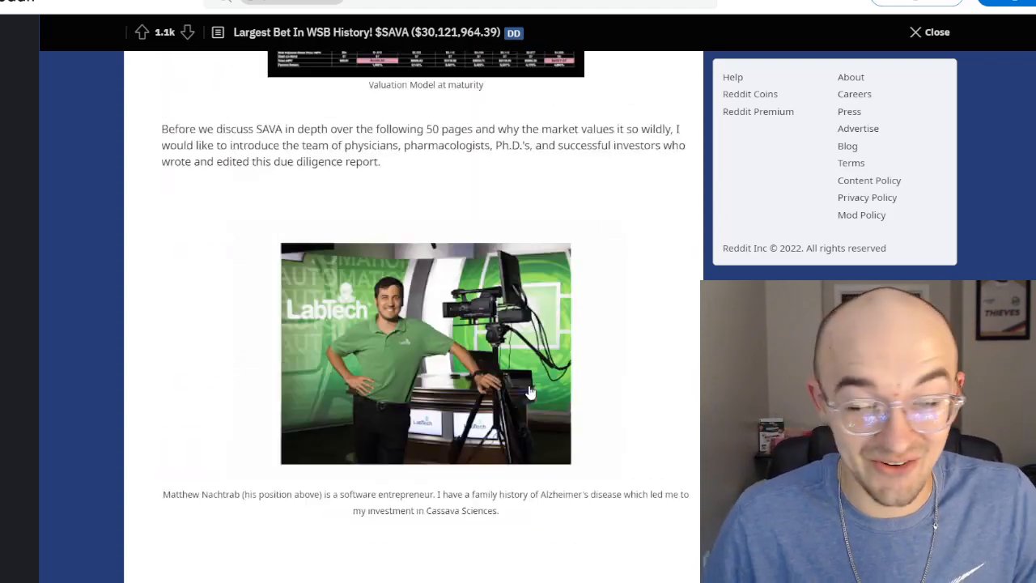
{"action": "scroll", "scroll_direction": "down", "scroll_amount": 3}
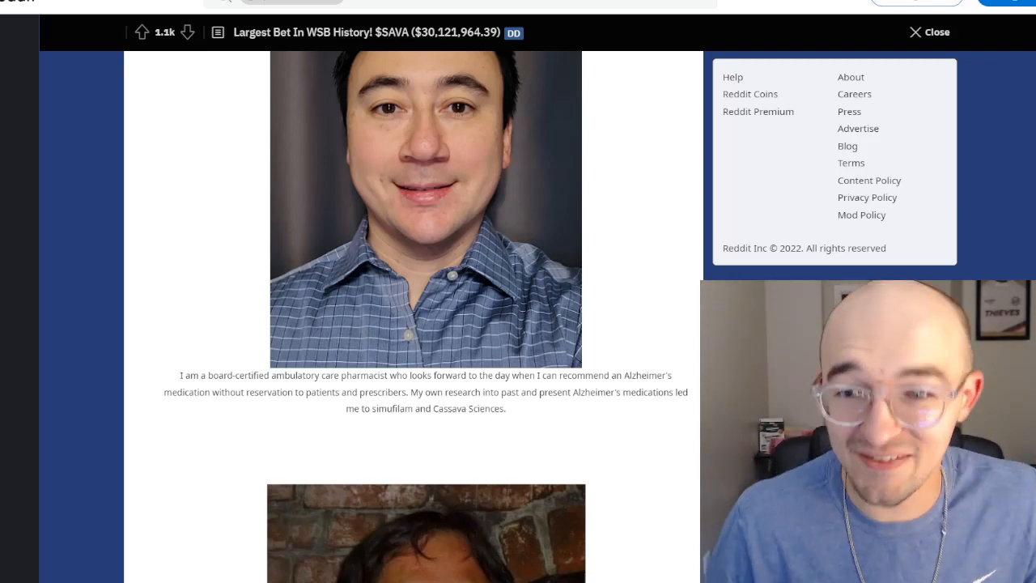
{"action": "scroll", "scroll_direction": "down", "scroll_amount": 3}
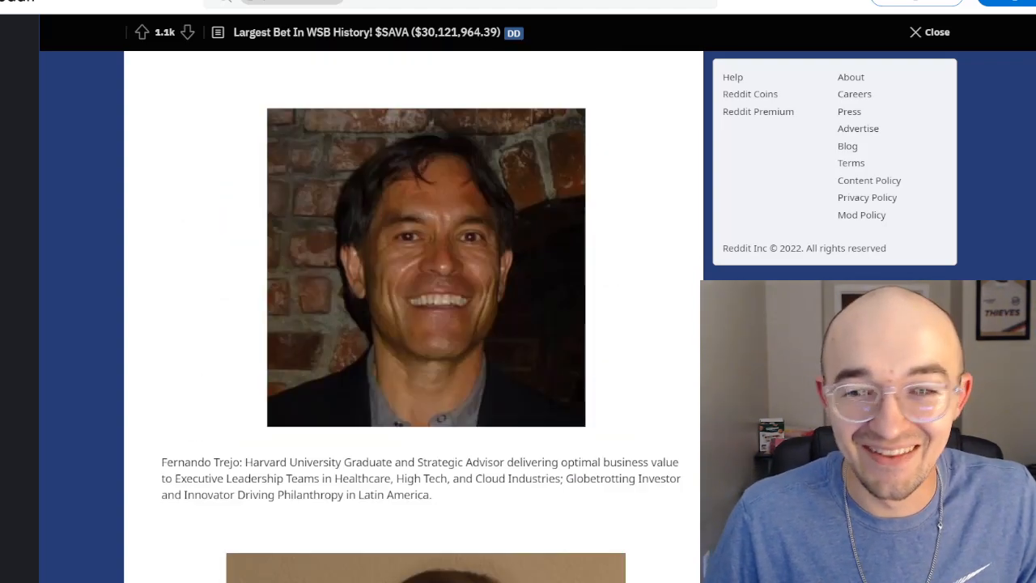
{"action": "scroll", "scroll_direction": "down", "scroll_amount": 3}
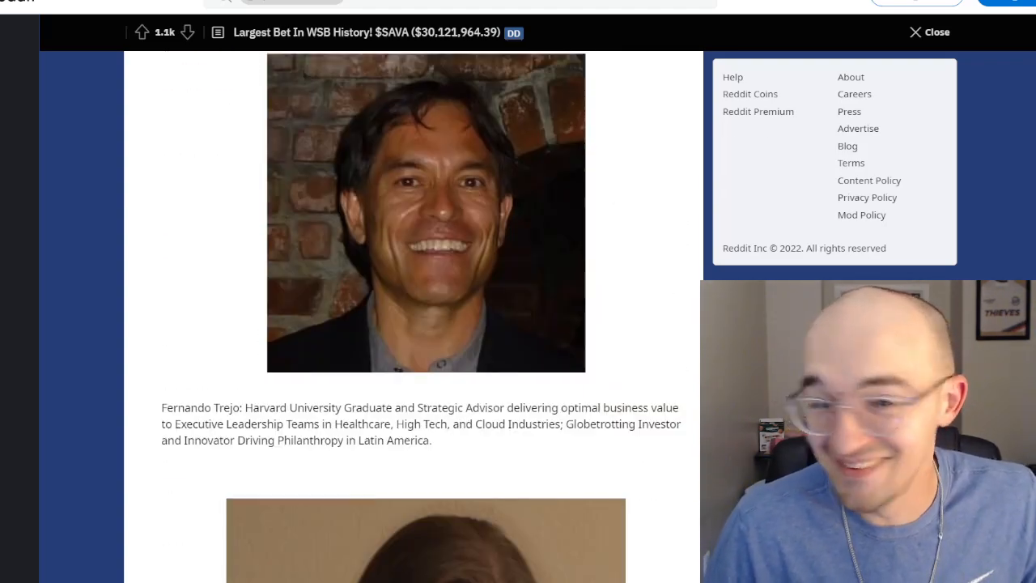
{"action": "scroll", "scroll_direction": "down", "scroll_amount": 3}
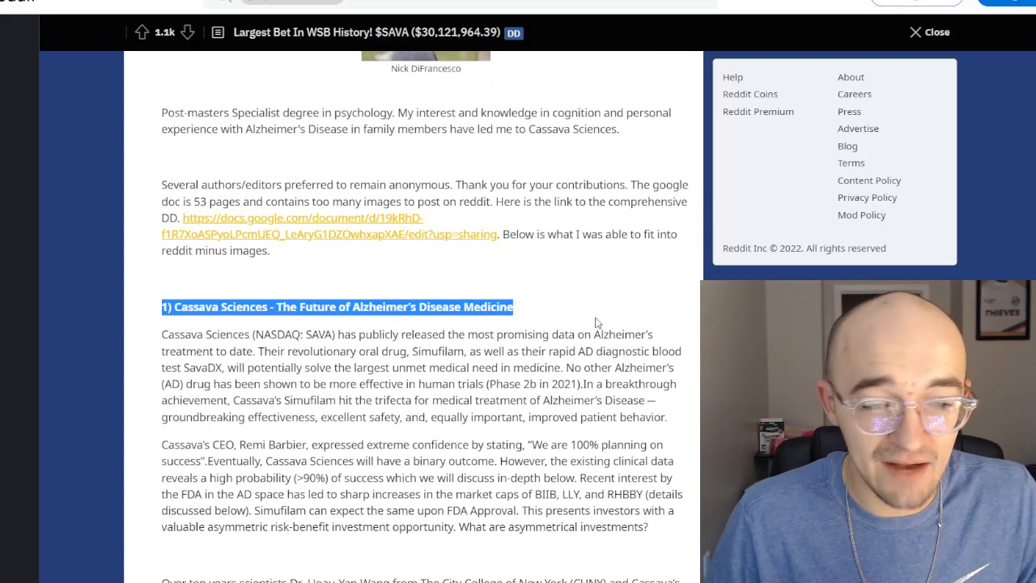
Scroll through the Vision and Market Opportunity sections, clearing selections in their headings
{"action": "scroll", "scroll_direction": "down", "scroll_amount": 3}
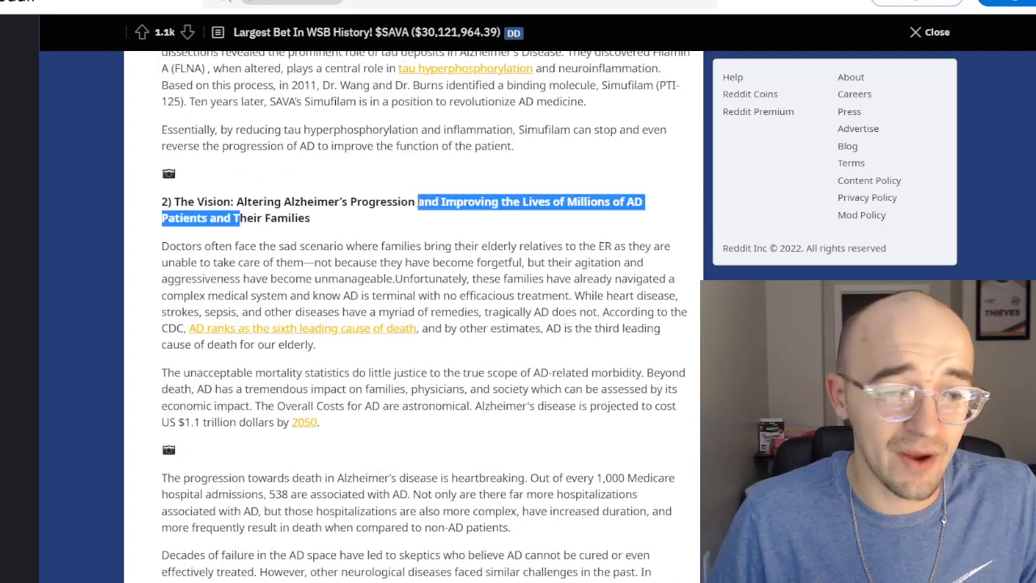
{"action": "left_click", "coordinate": [384, 243]}
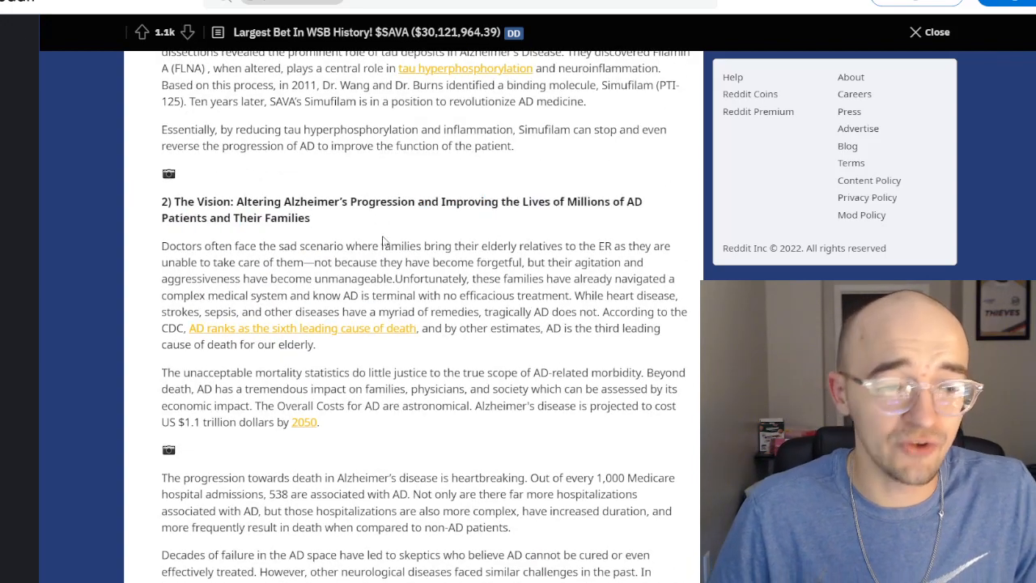
{"action": "scroll", "scroll_direction": "down", "scroll_amount": 3}
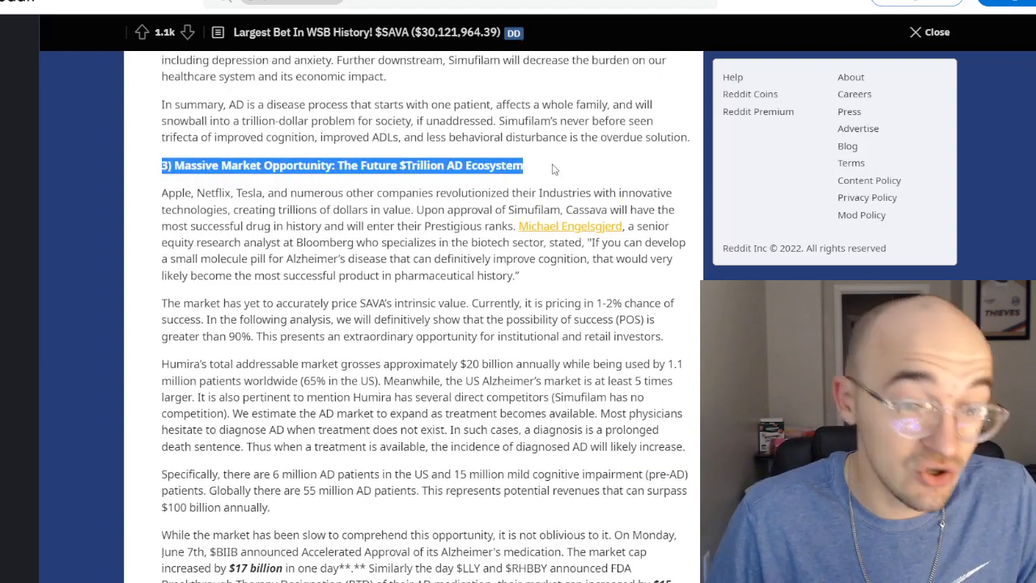
{"action": "left_click", "coordinate": [546, 171]}
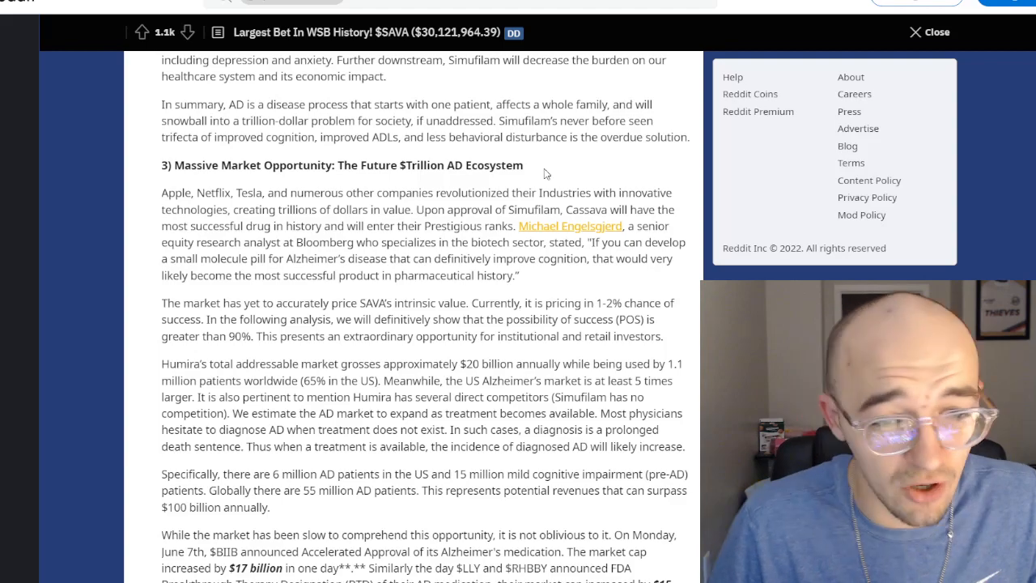
Continue past the Science section to the Phase 2 cognition data heading and ADAS-Cog list
{"action": "scroll", "scroll_direction": "down", "scroll_amount": 3}
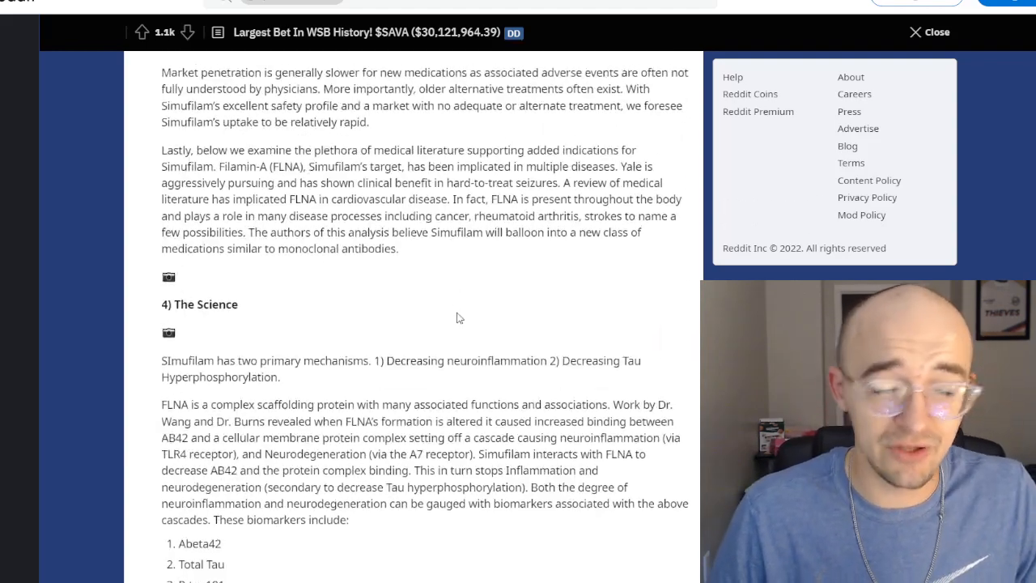
{"action": "scroll", "scroll_direction": "down", "scroll_amount": 3}
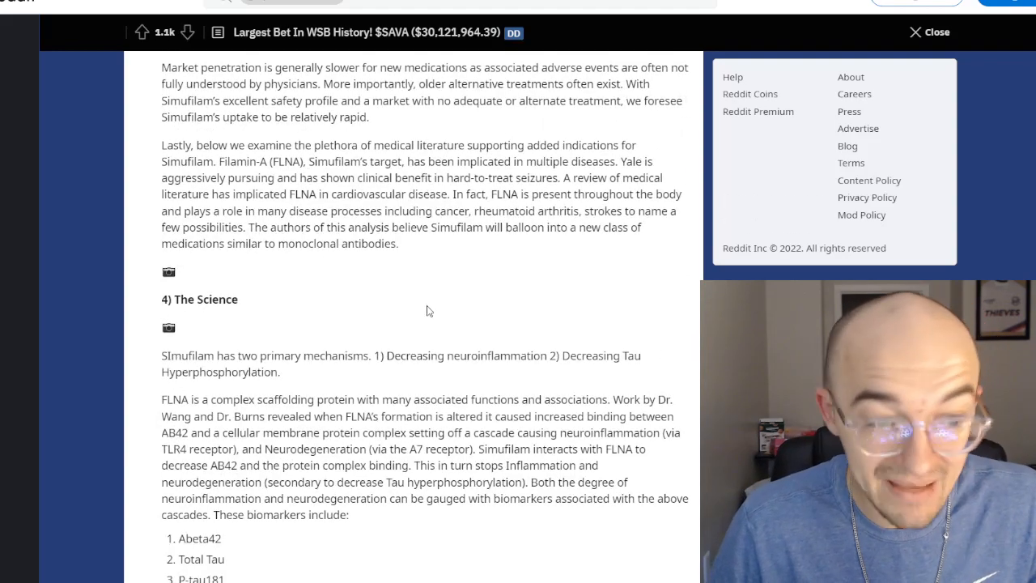
{"action": "scroll", "scroll_direction": "down", "scroll_amount": 3}
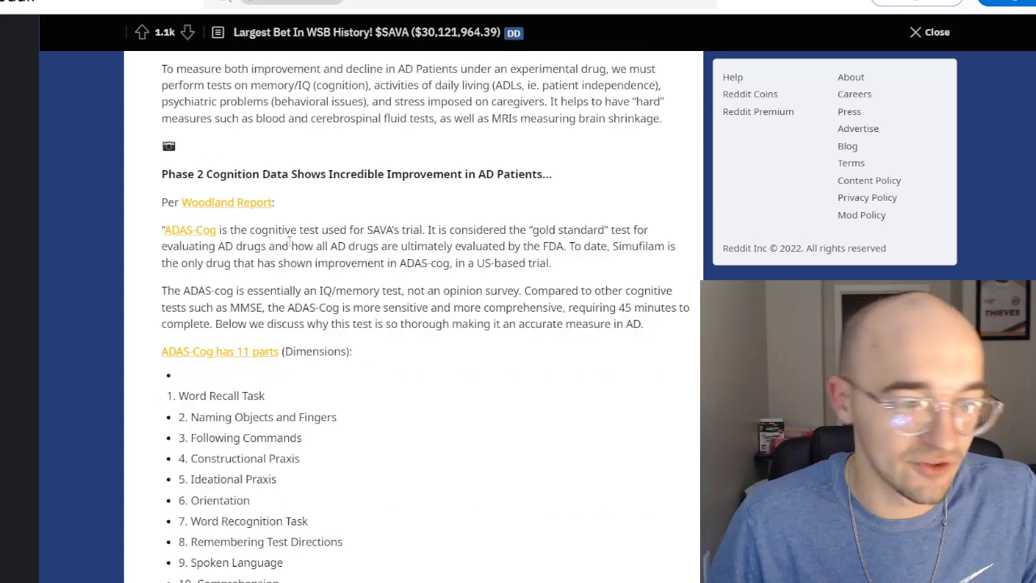
Mark part of the Phase 2 heading, then scroll past the ADAS-Cog and biomarker sections to the comments
{"action": "left_click_drag", "start_coordinate": [196, 175], "coordinate": [340, 175]}
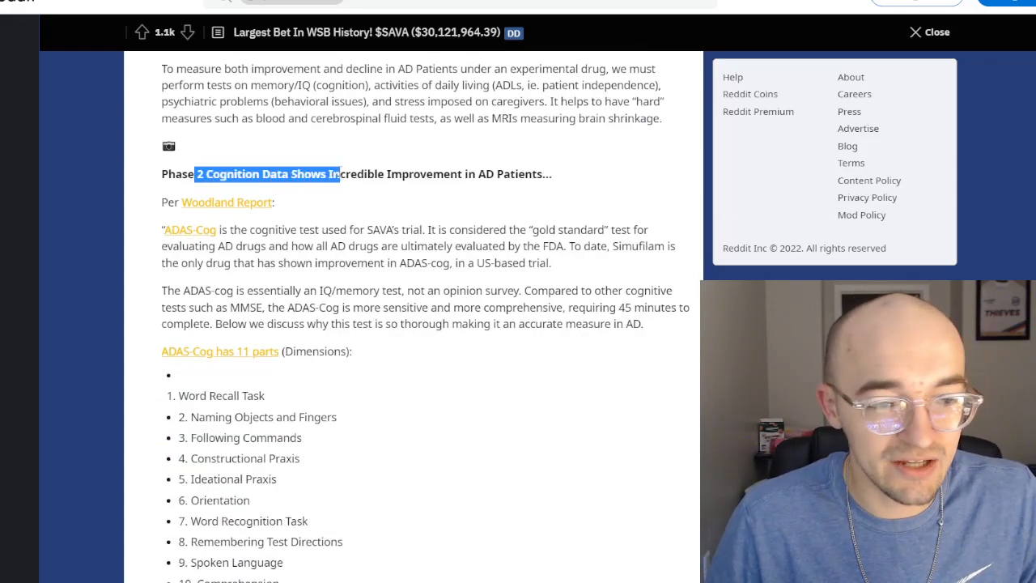
{"action": "scroll", "scroll_direction": "down", "scroll_amount": 3}
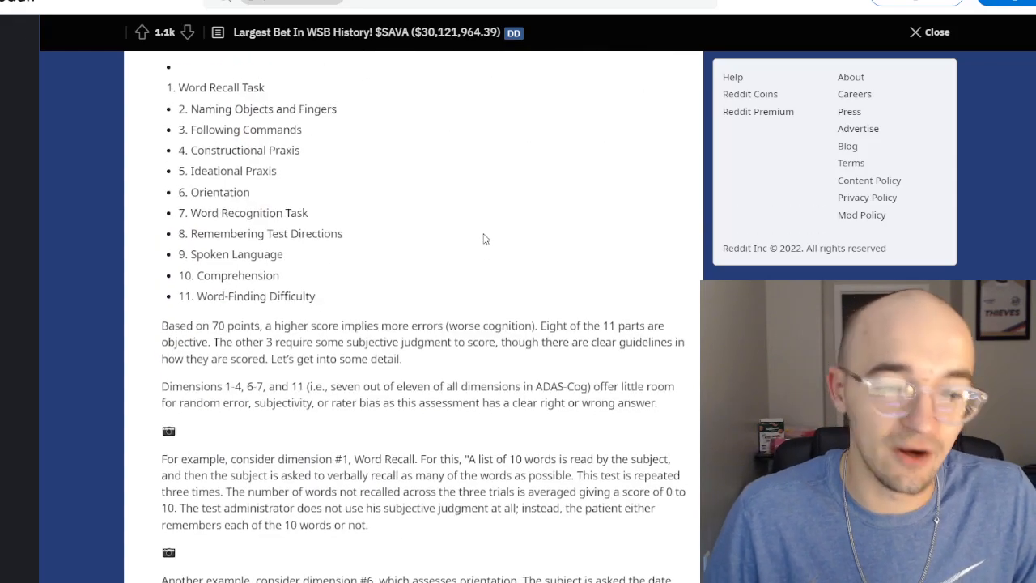
{"action": "scroll", "scroll_direction": "down", "scroll_amount": 3}
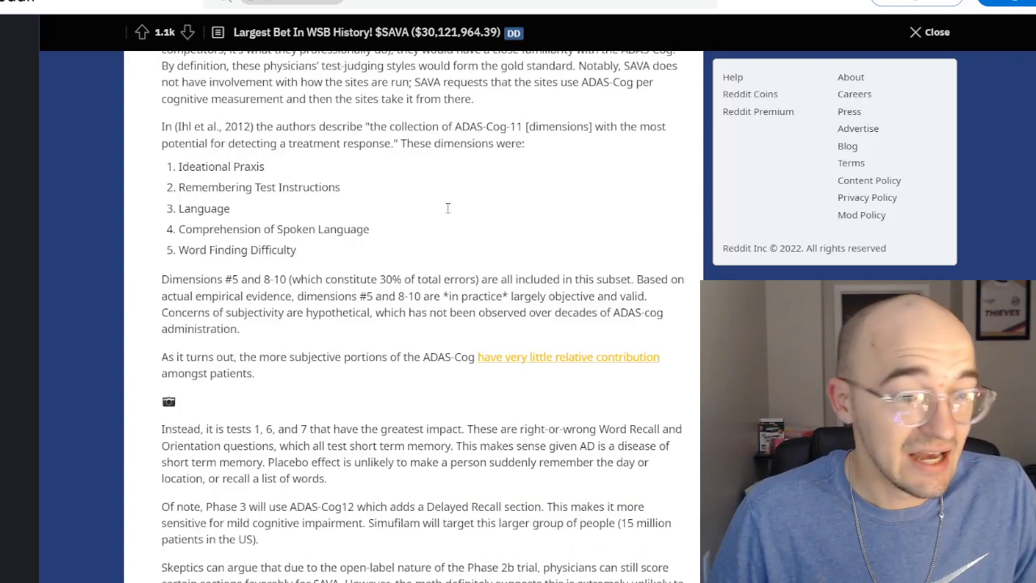
{"action": "scroll", "scroll_direction": "down", "scroll_amount": 3}
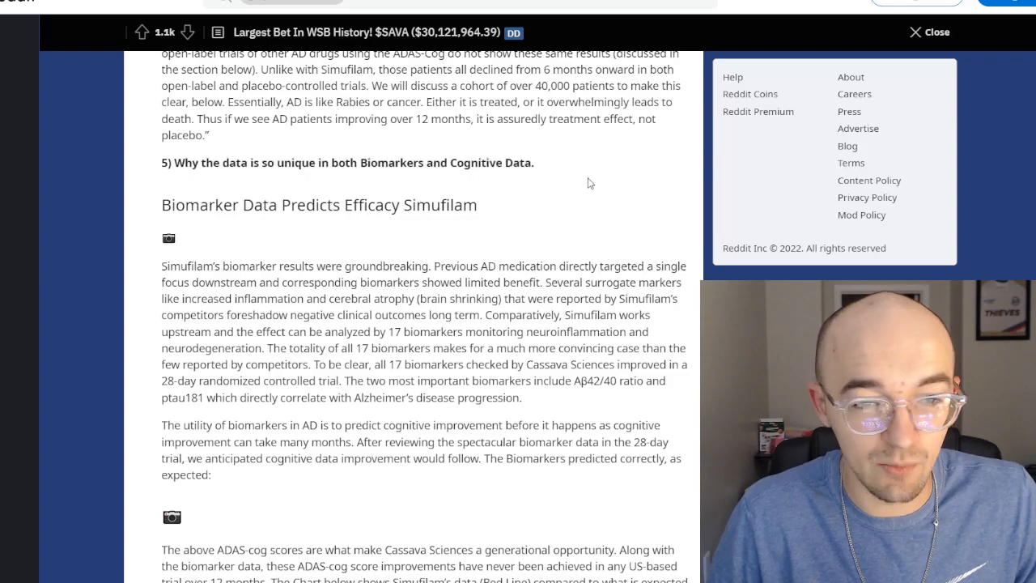
{"action": "scroll", "scroll_direction": "down", "scroll_amount": 3}
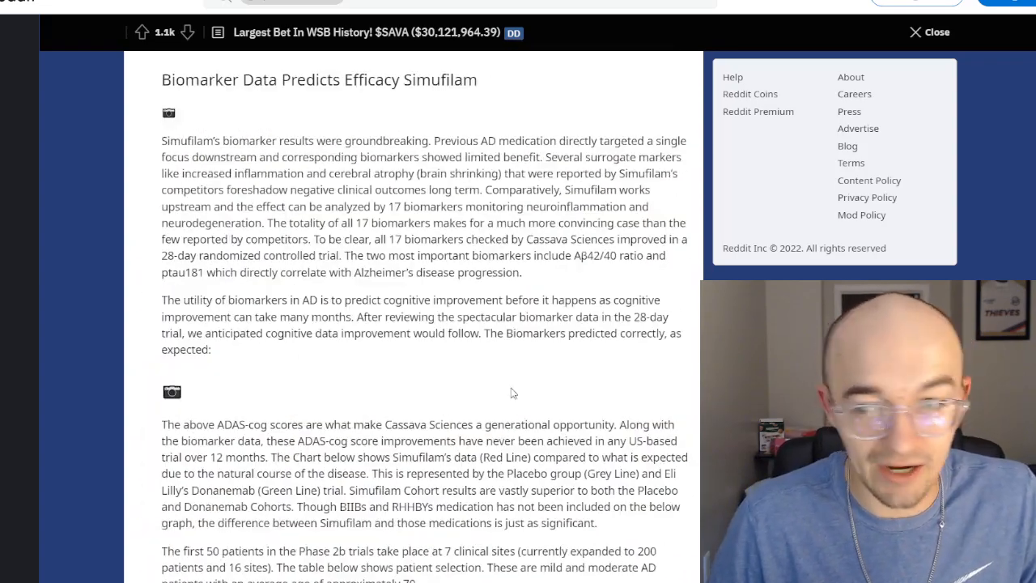
{"action": "scroll", "scroll_direction": "down", "scroll_amount": 3}
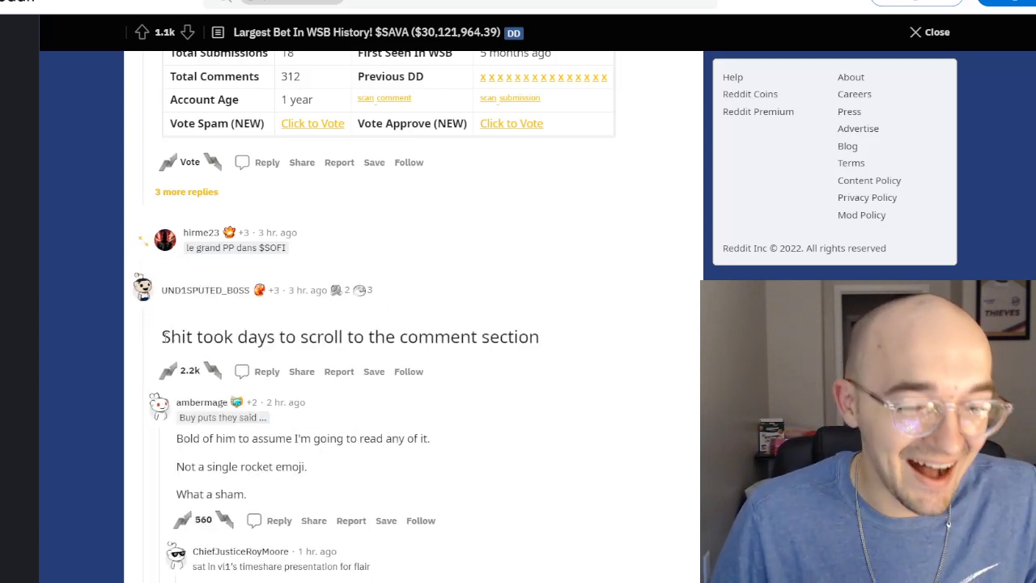
Select the top comment's text, then scroll back up the post to the share purchase-order tables
{"action": "double_click", "coordinate": [350, 337]}
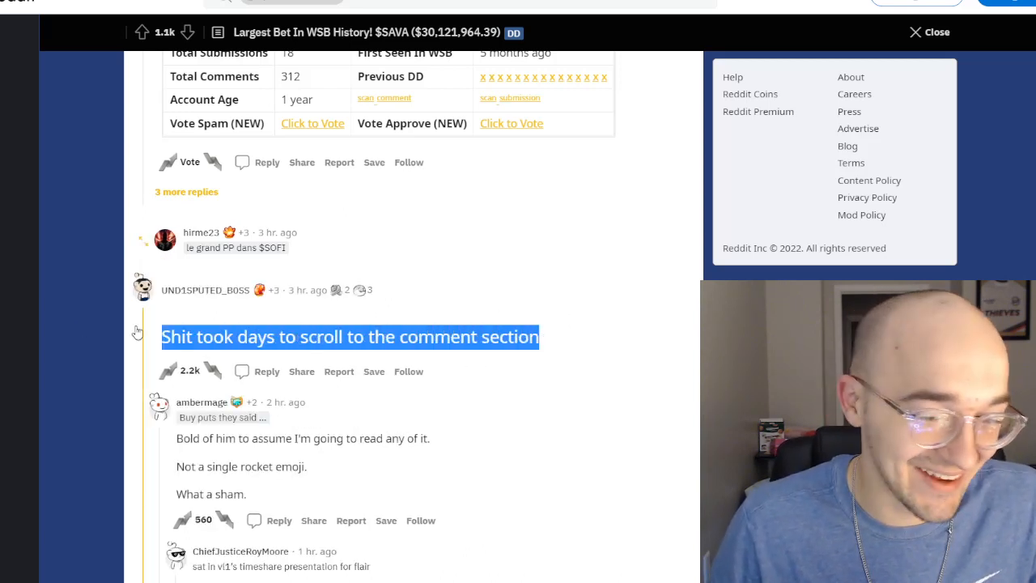
{"action": "scroll", "scroll_direction": "down", "scroll_amount": 3}
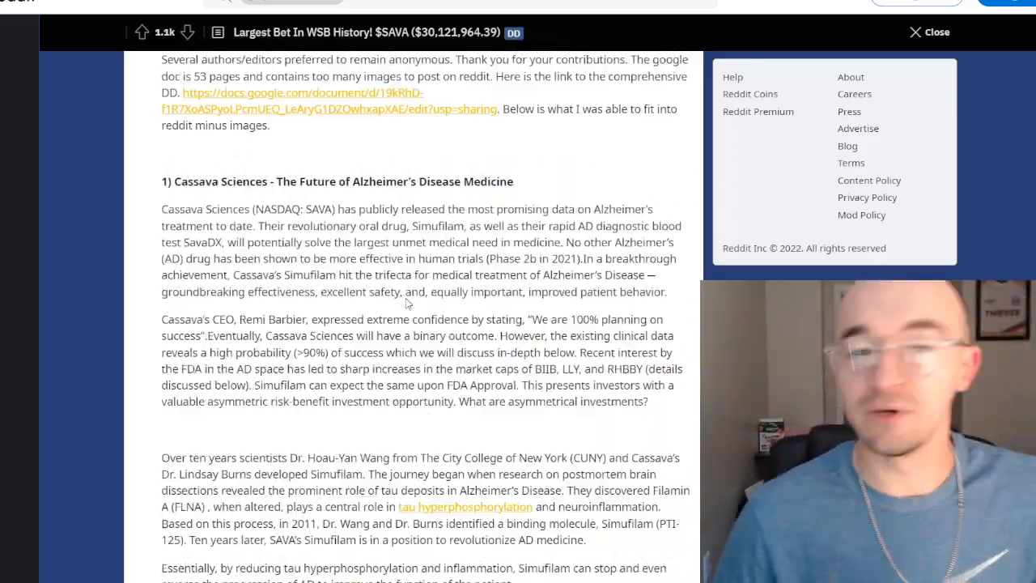
{"action": "scroll", "scroll_direction": "down", "scroll_amount": 3}
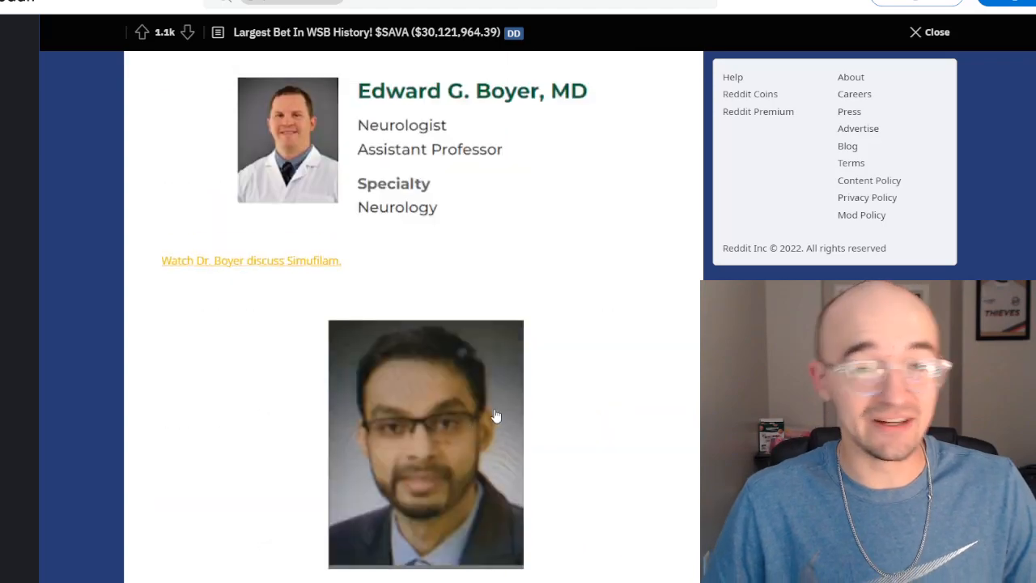
{"action": "scroll", "scroll_direction": "down", "scroll_amount": 3}
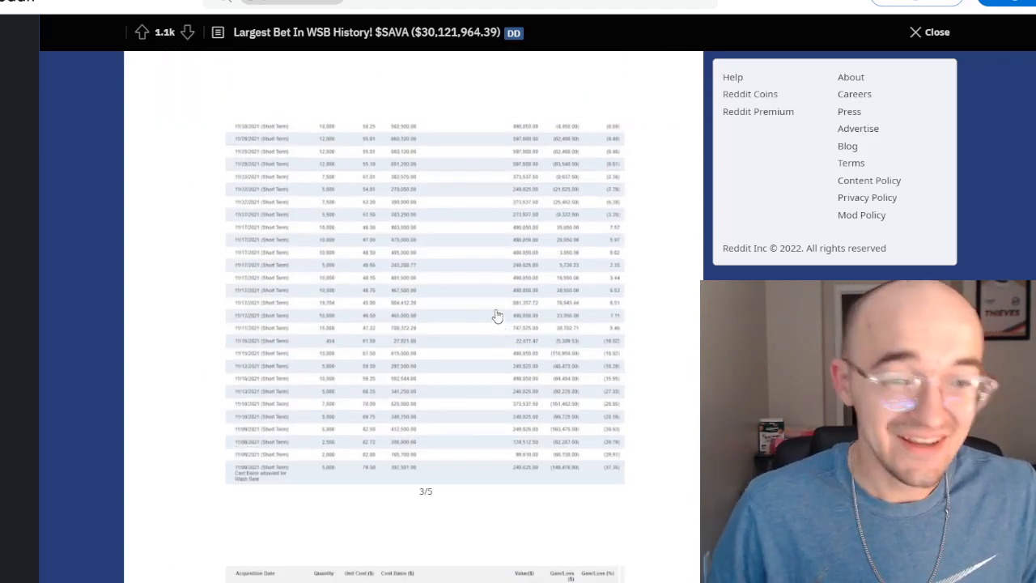